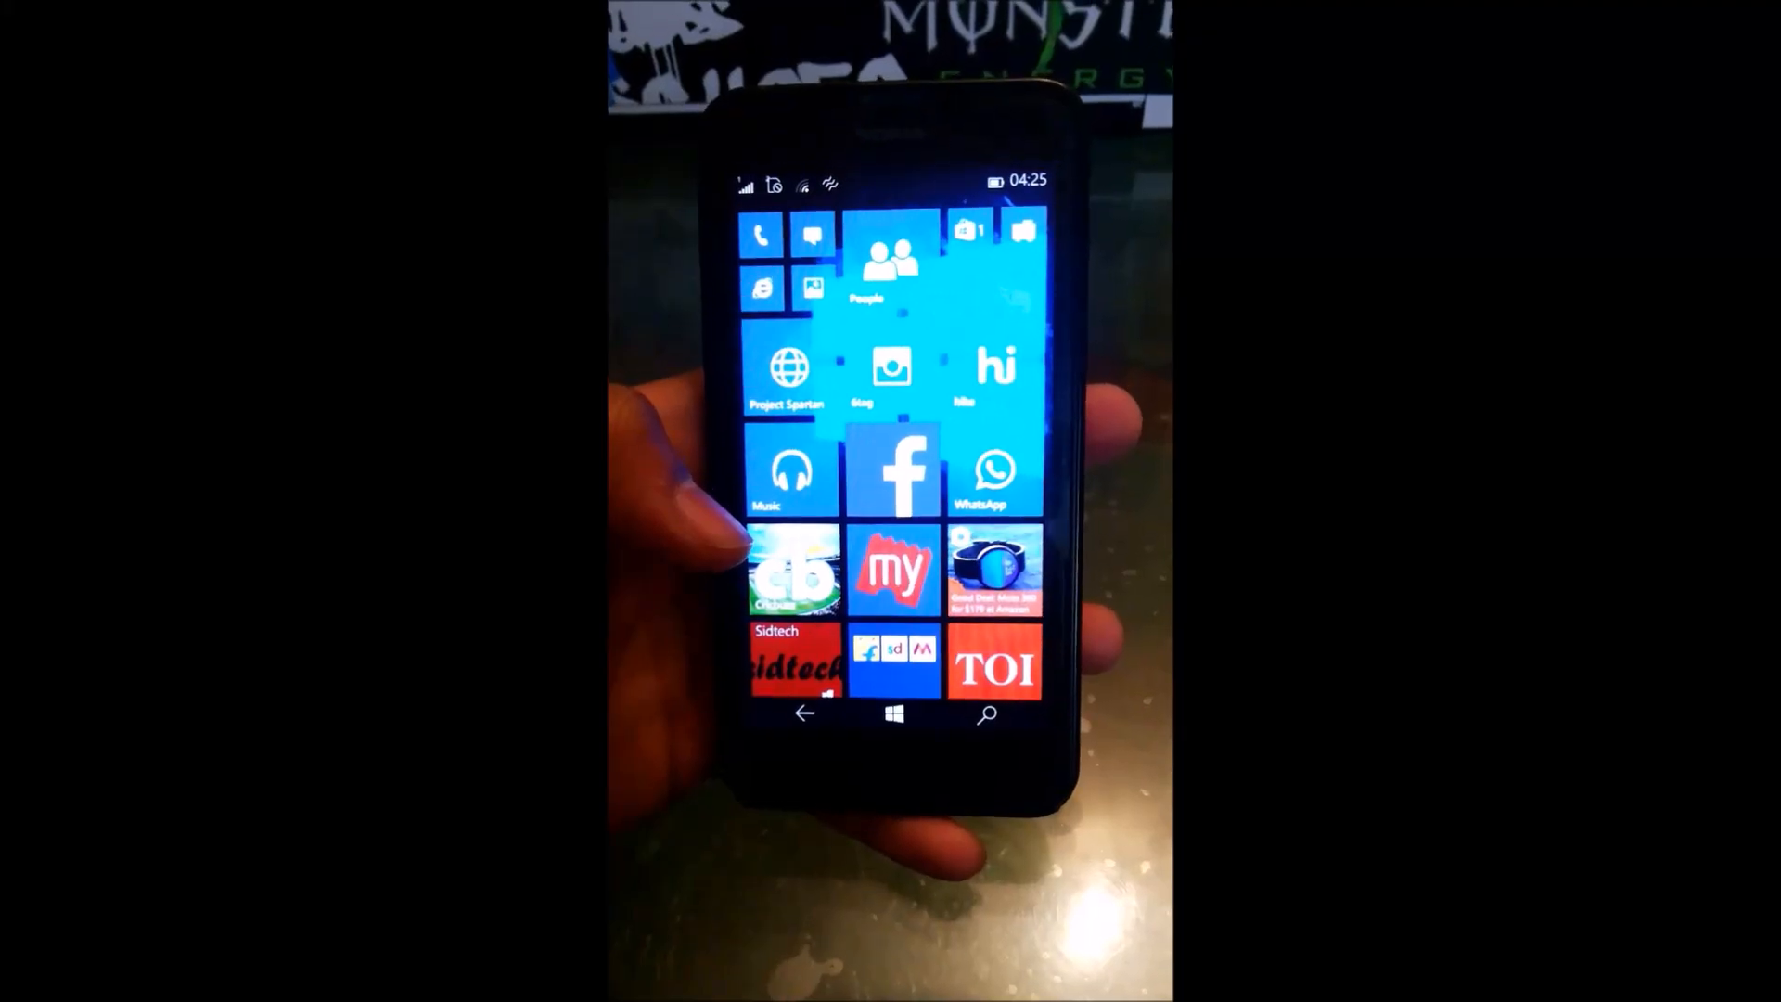
pyautogui.scroll(-3)
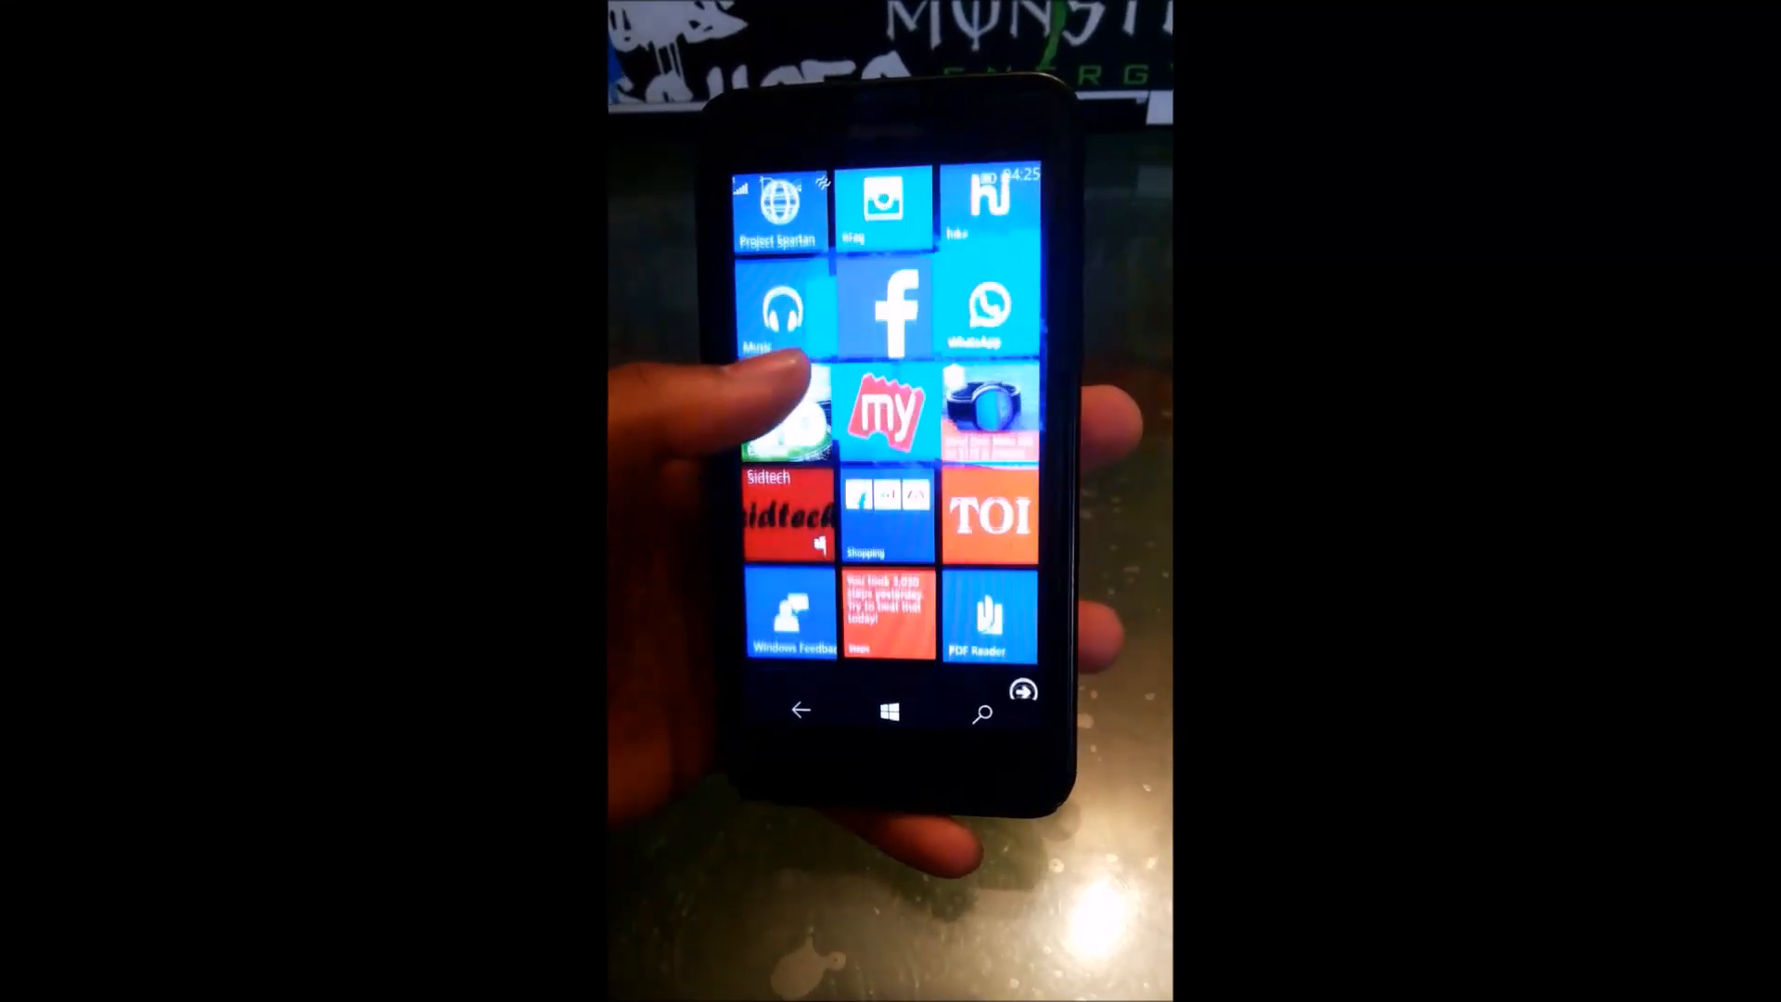
pyautogui.scroll(-3)
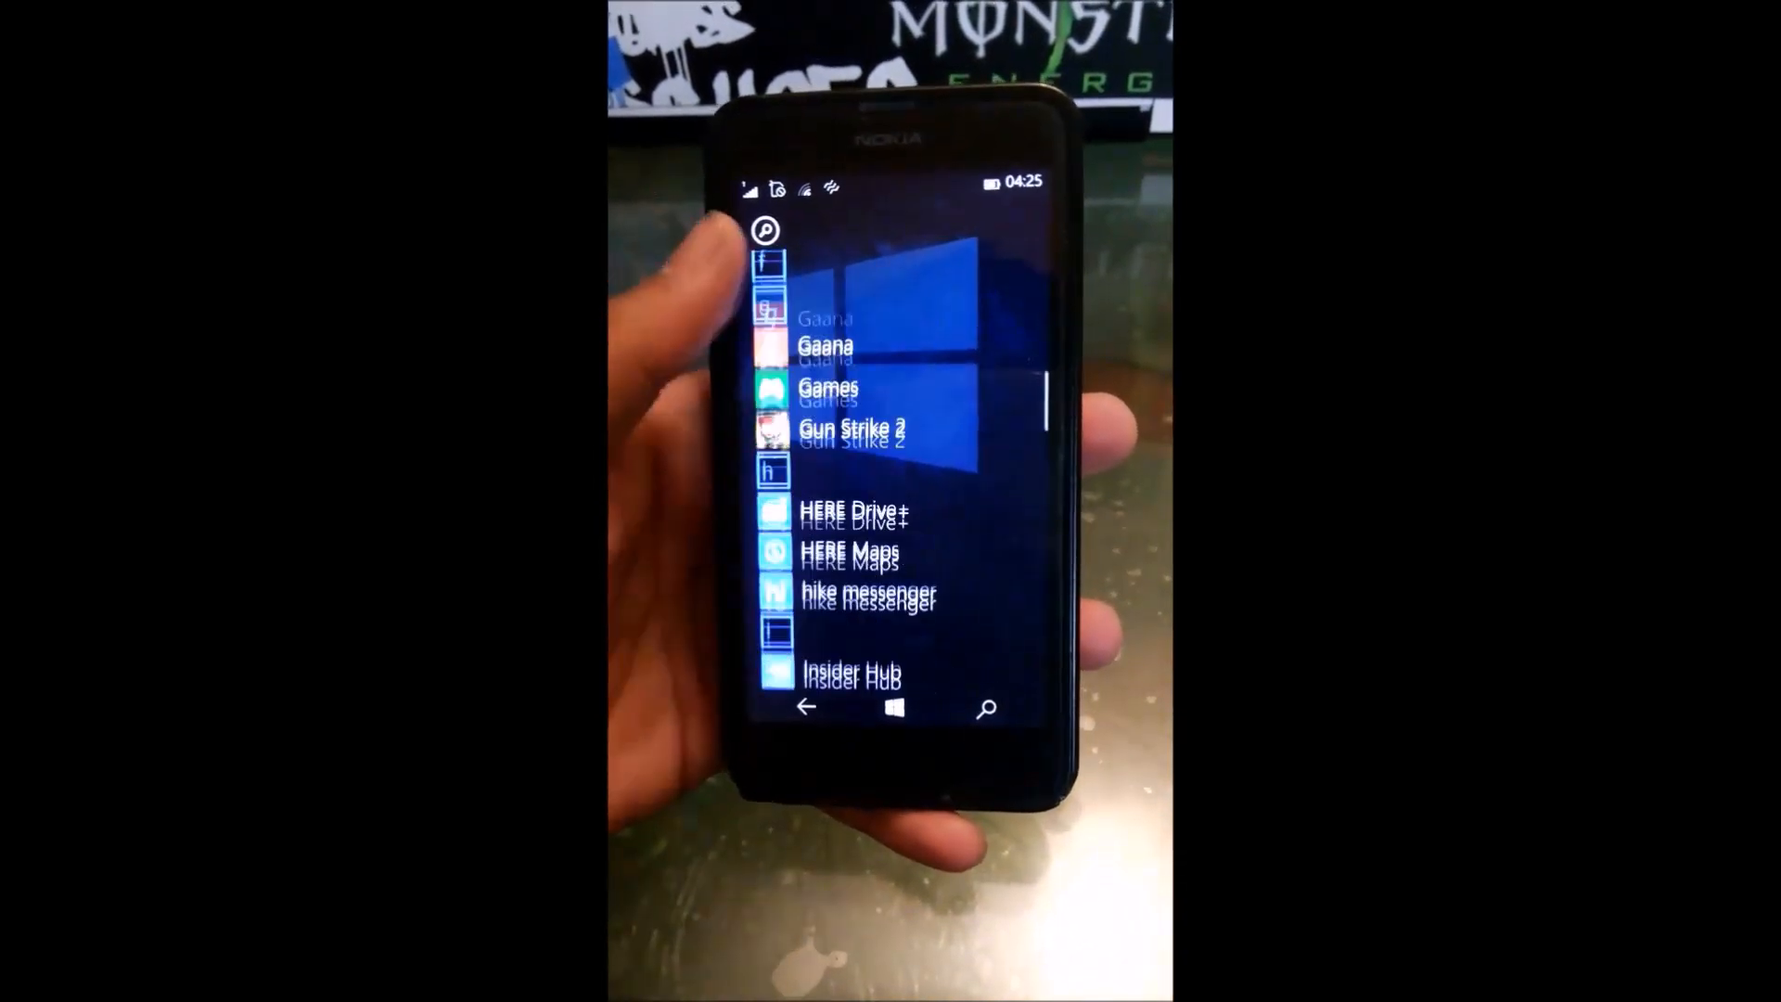
pyautogui.scroll(-3)
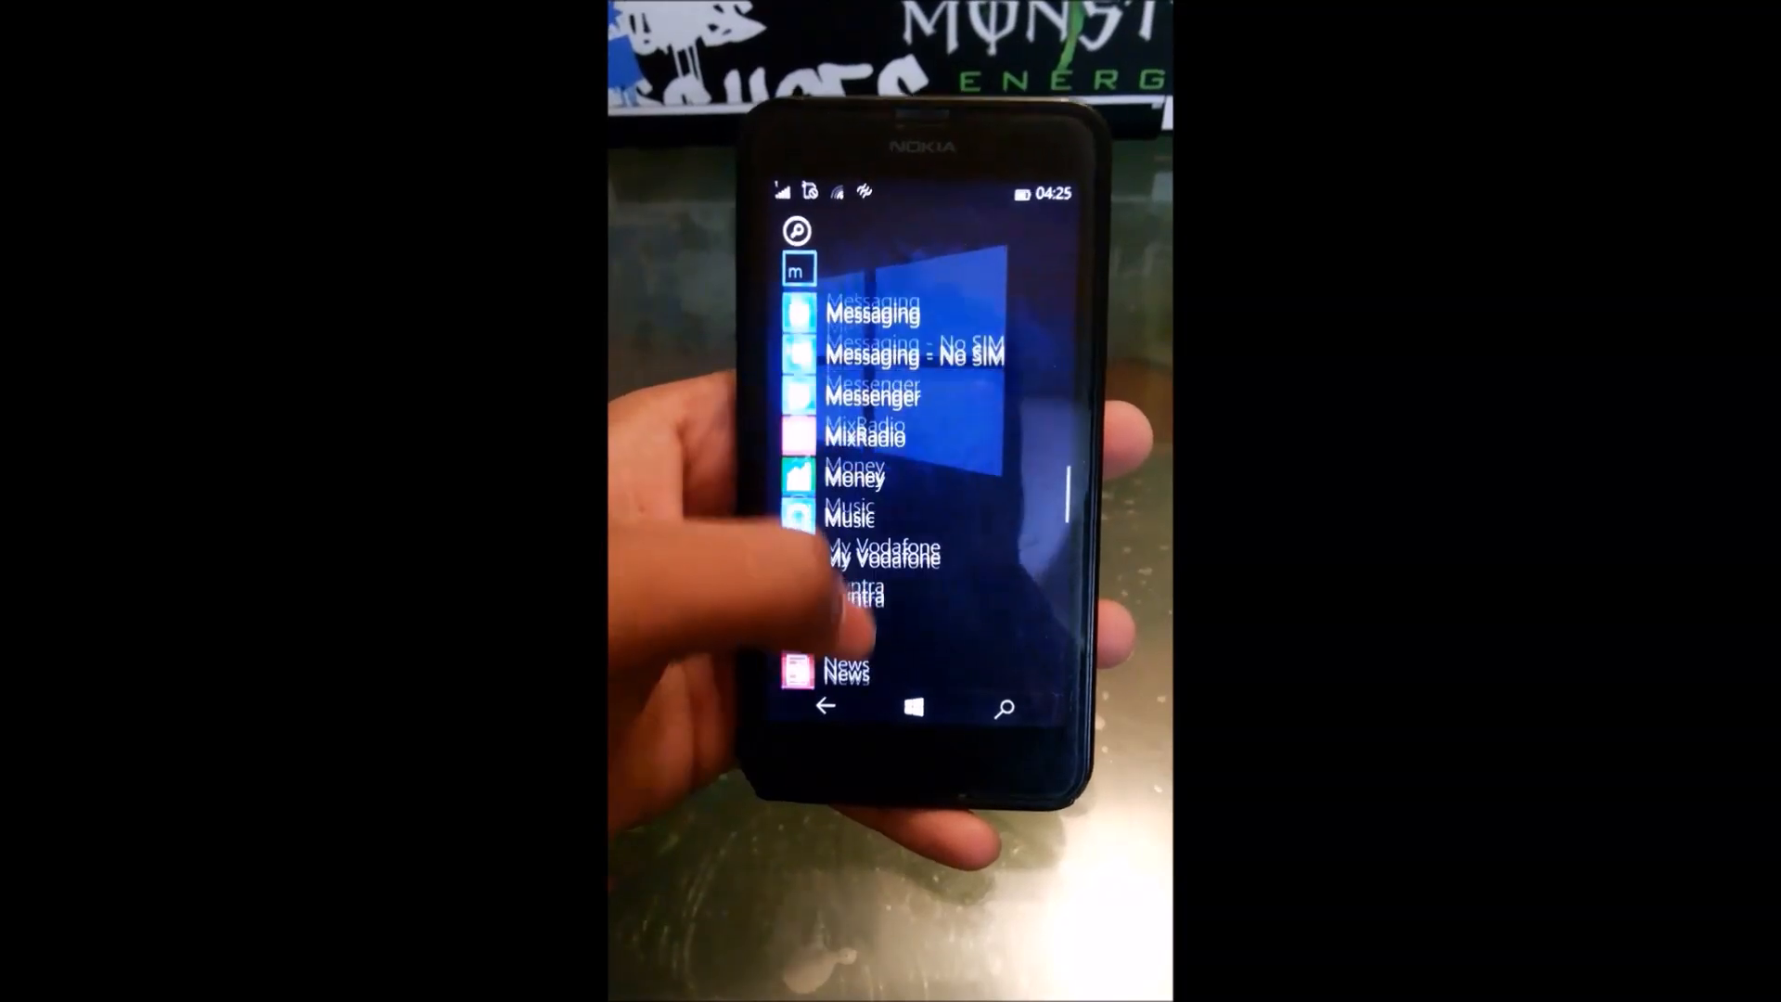
pyautogui.scroll(-3)
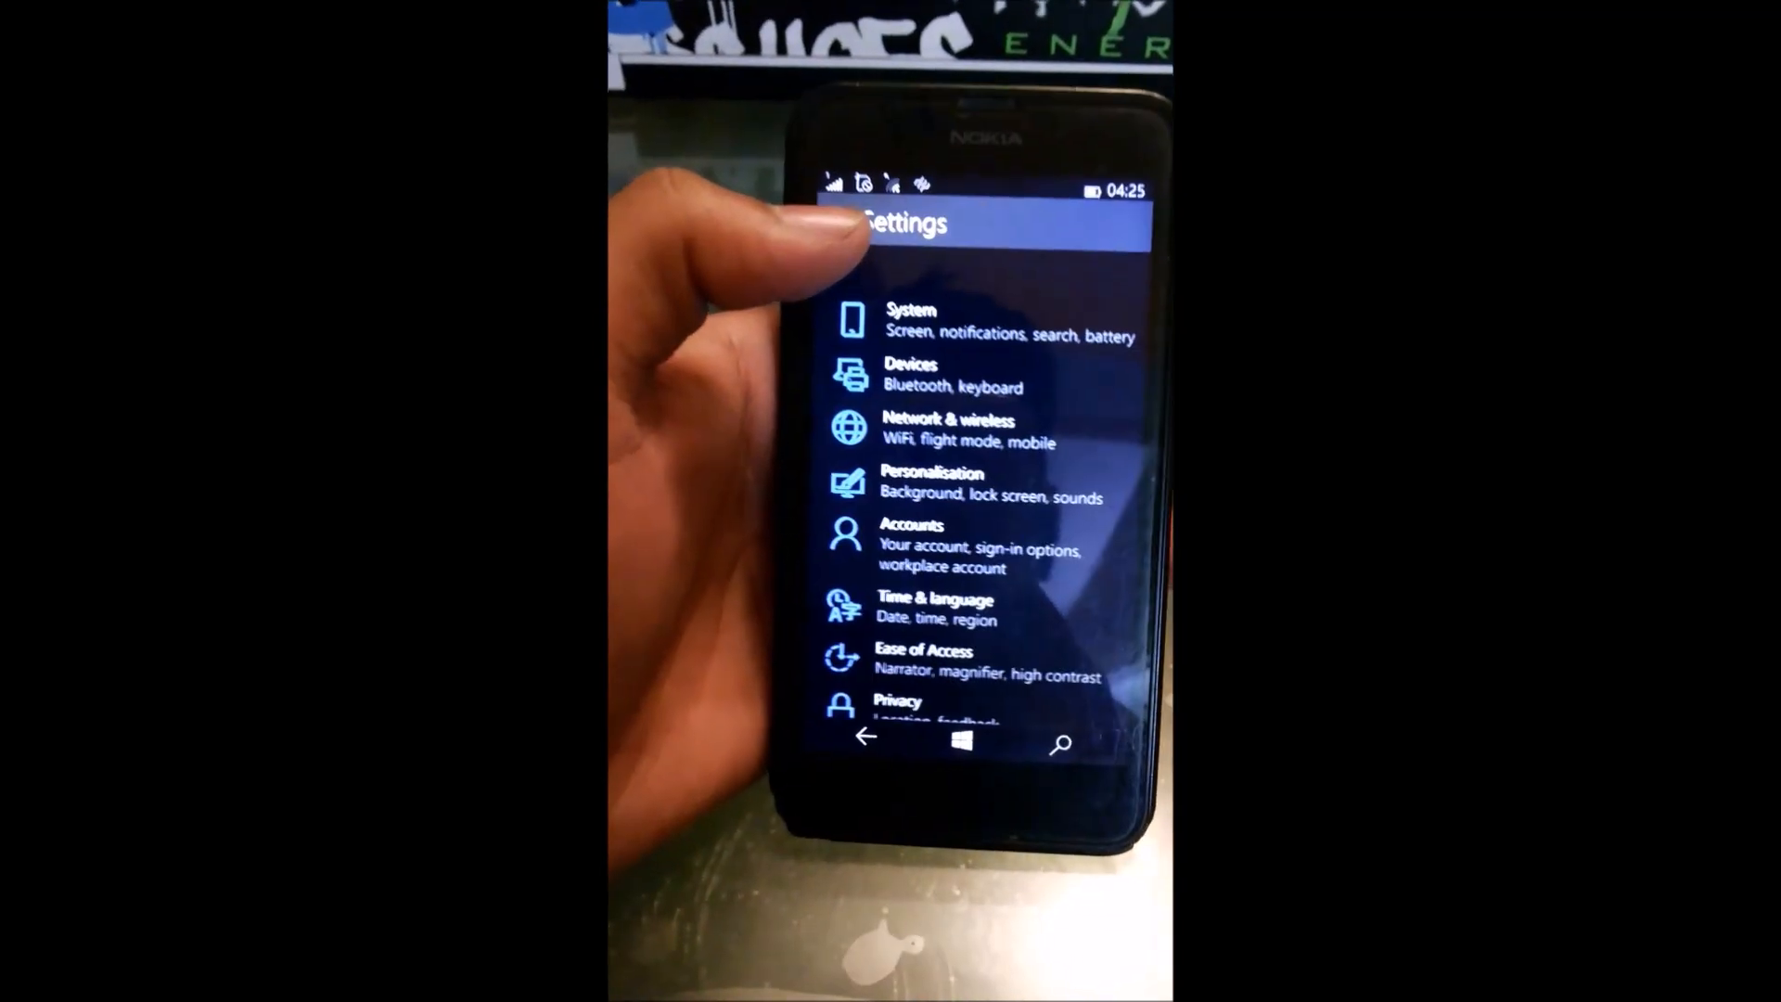
pyautogui.scroll(-3)
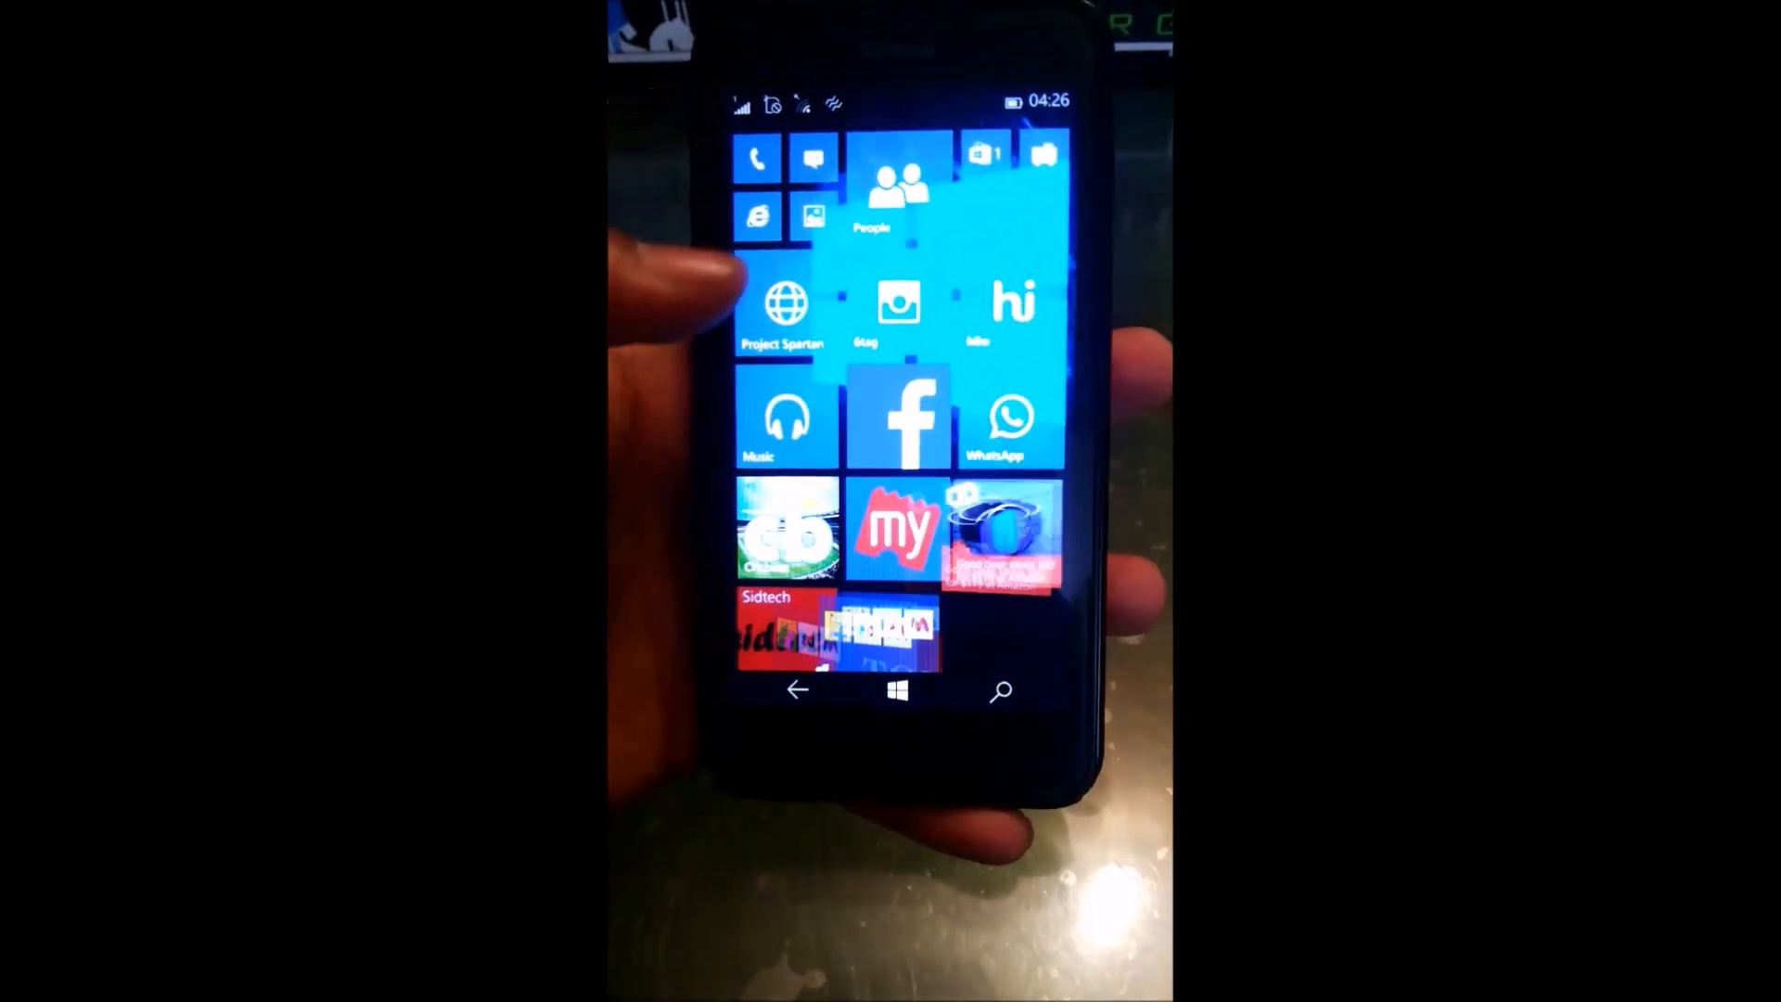
pyautogui.click(757, 157)
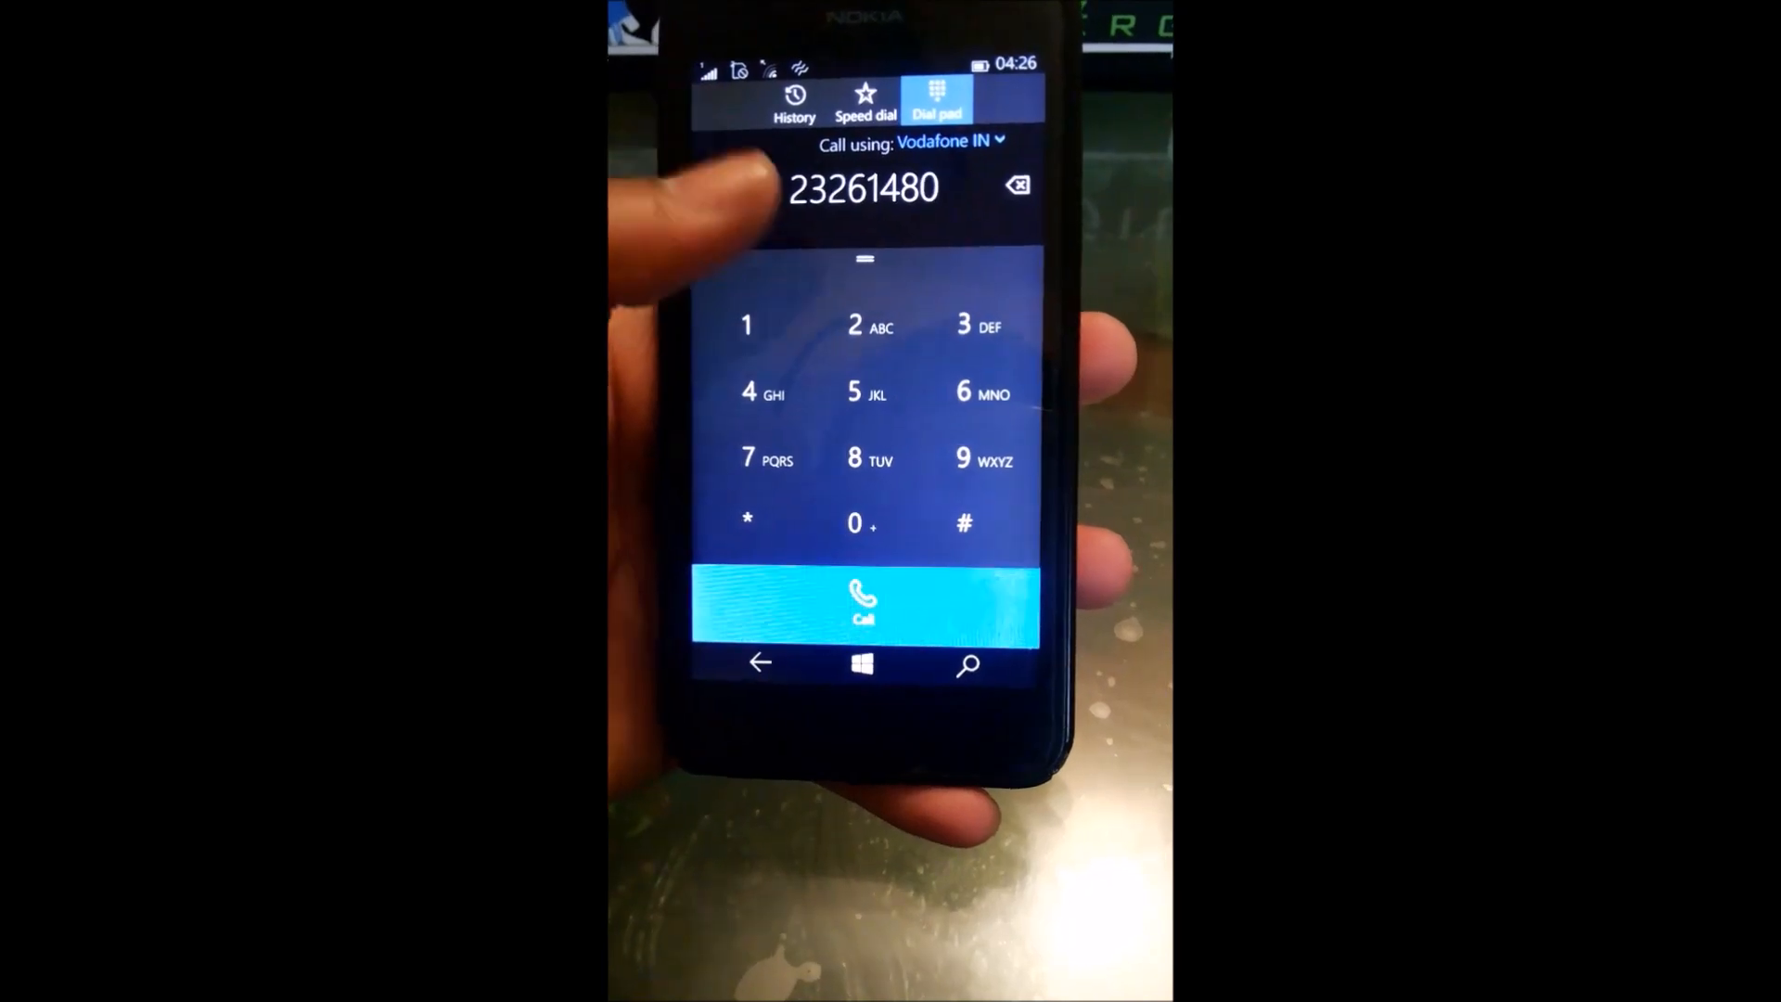
pyautogui.click(794, 102)
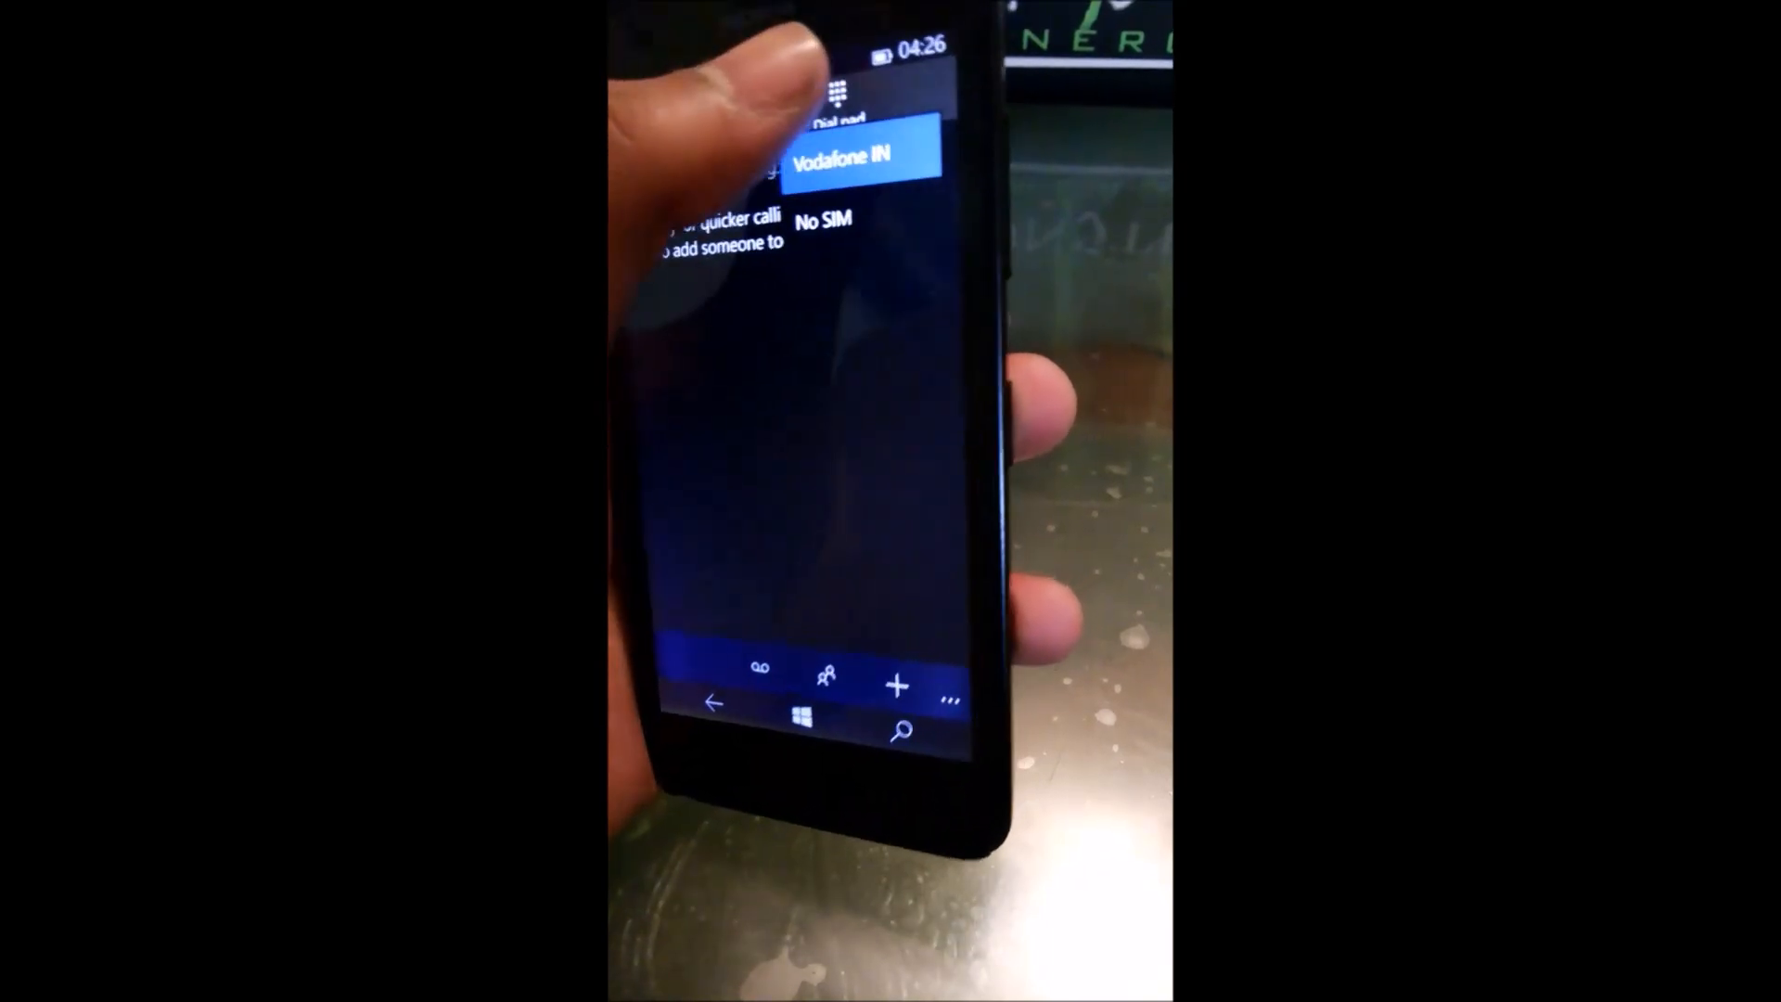
pyautogui.click(840, 91)
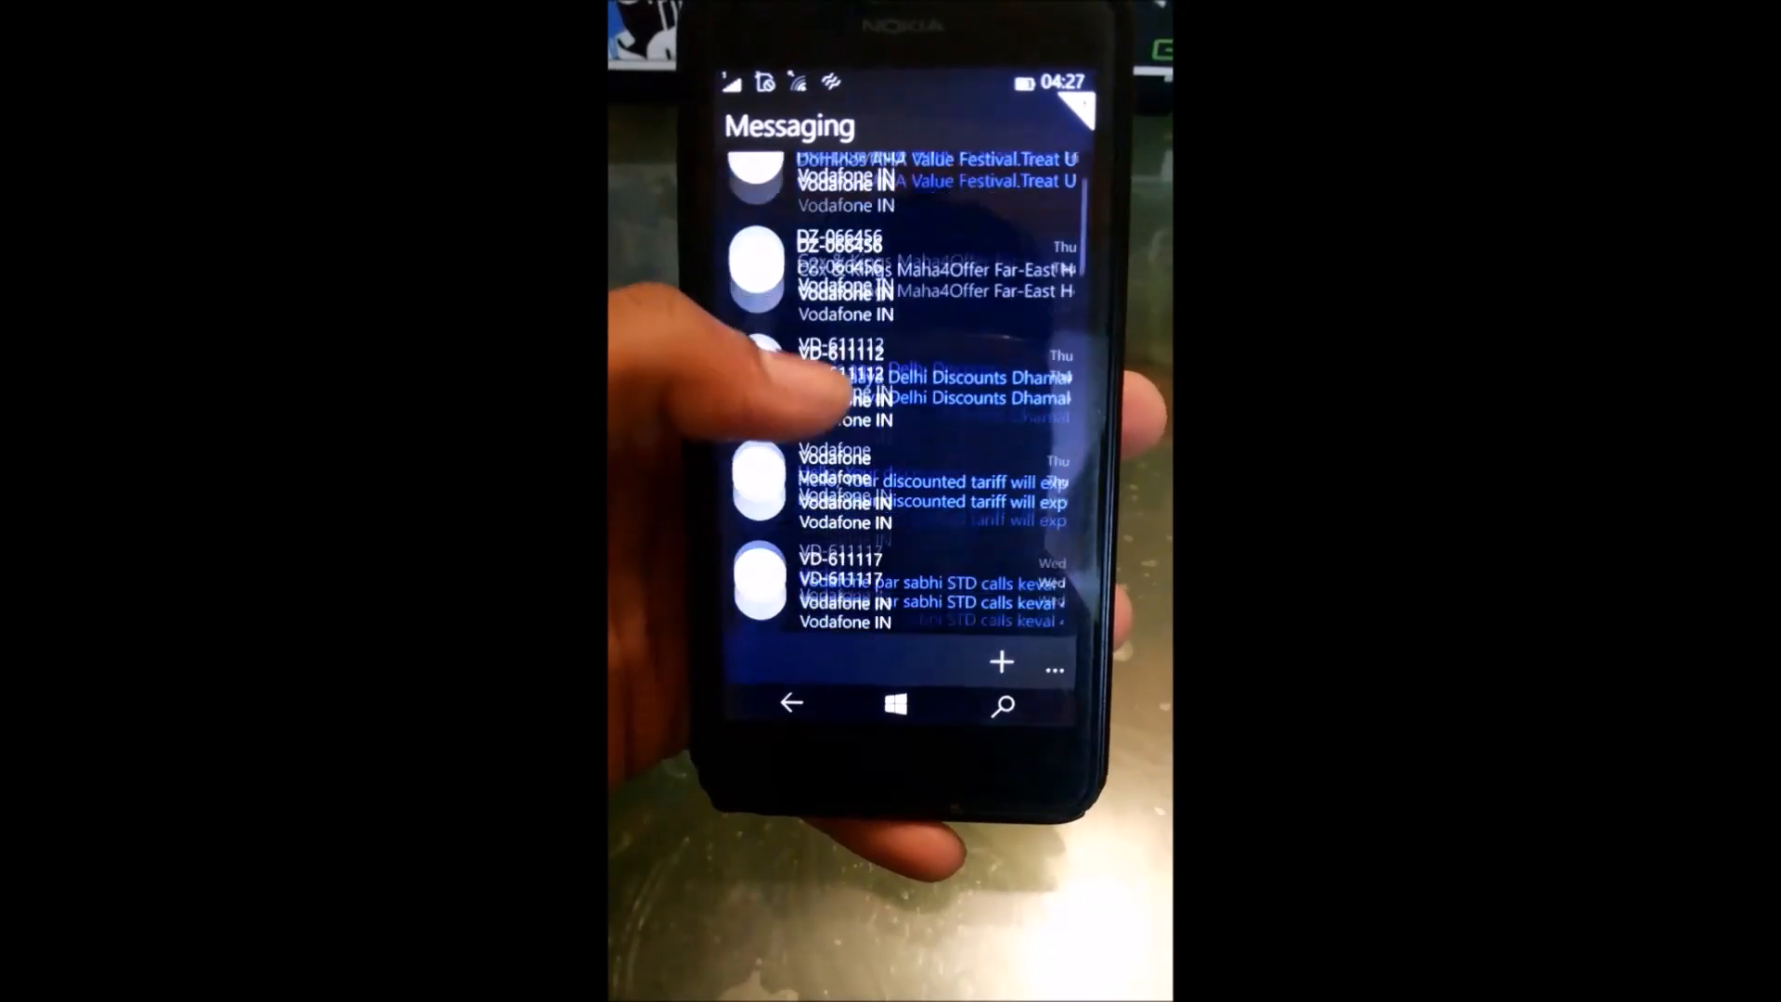
# - Create a new Messaging draft from the … menu and type 'Hey' into its body
pyautogui.scroll(-3)
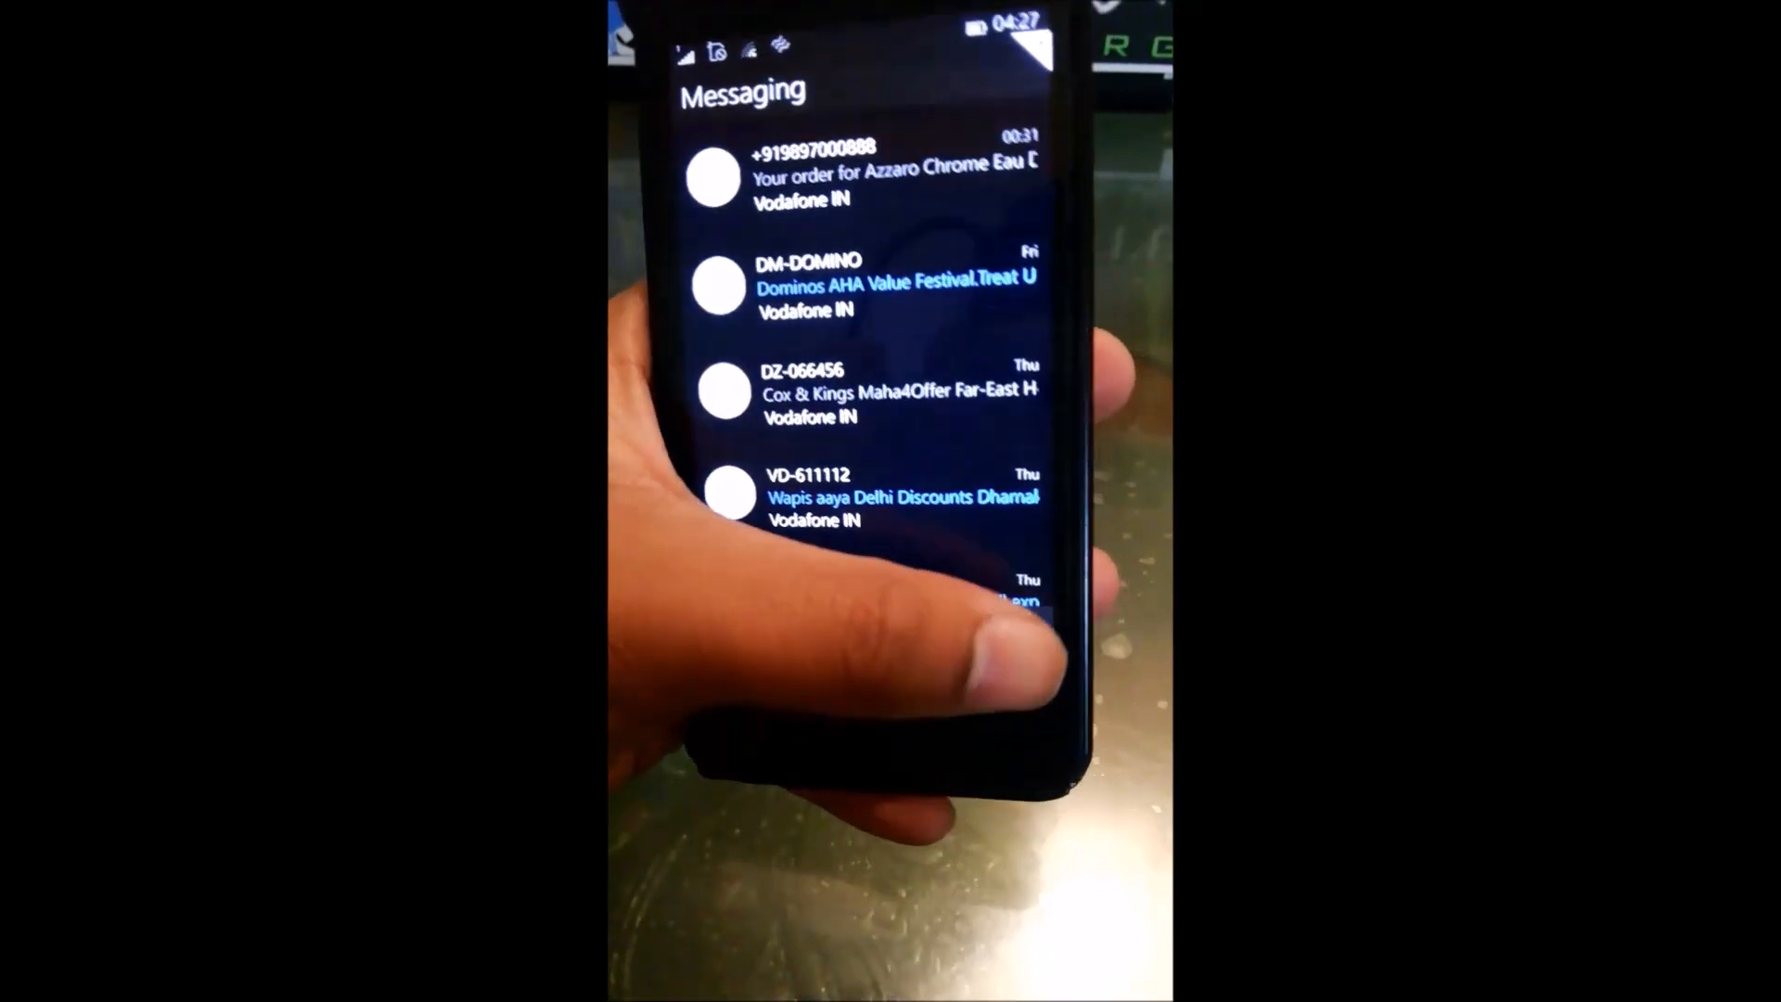
pyautogui.click(1077, 409)
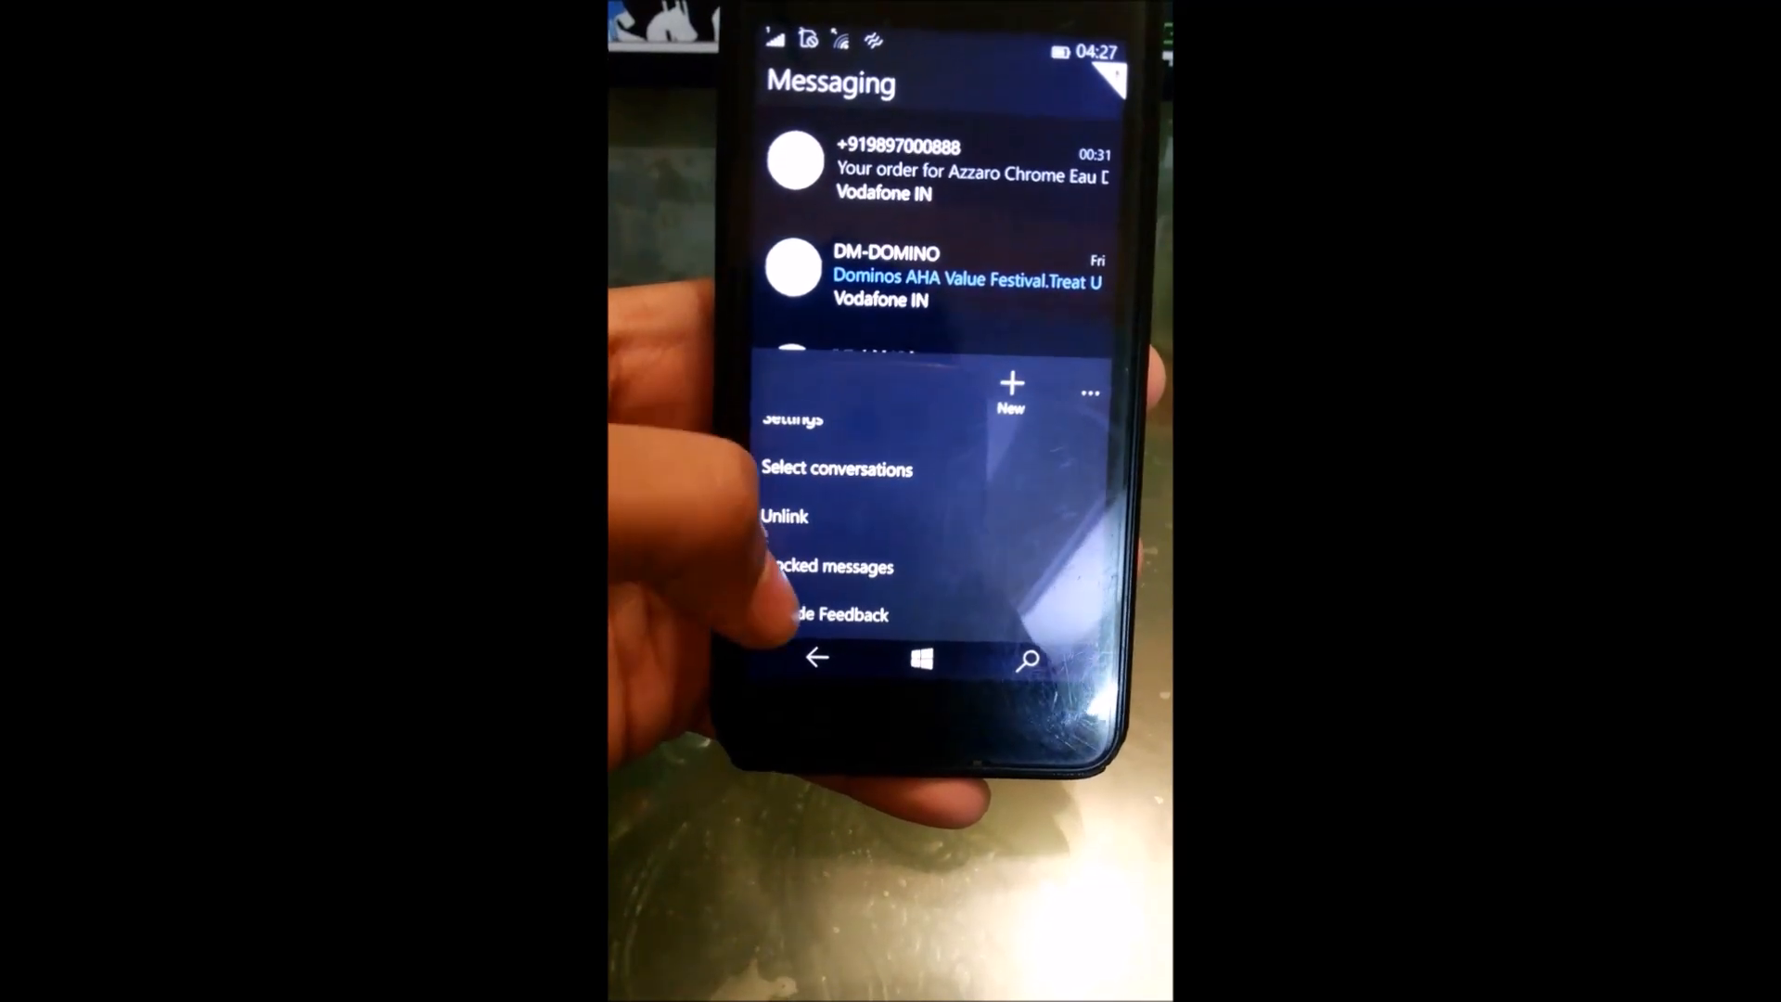
pyautogui.click(1008, 389)
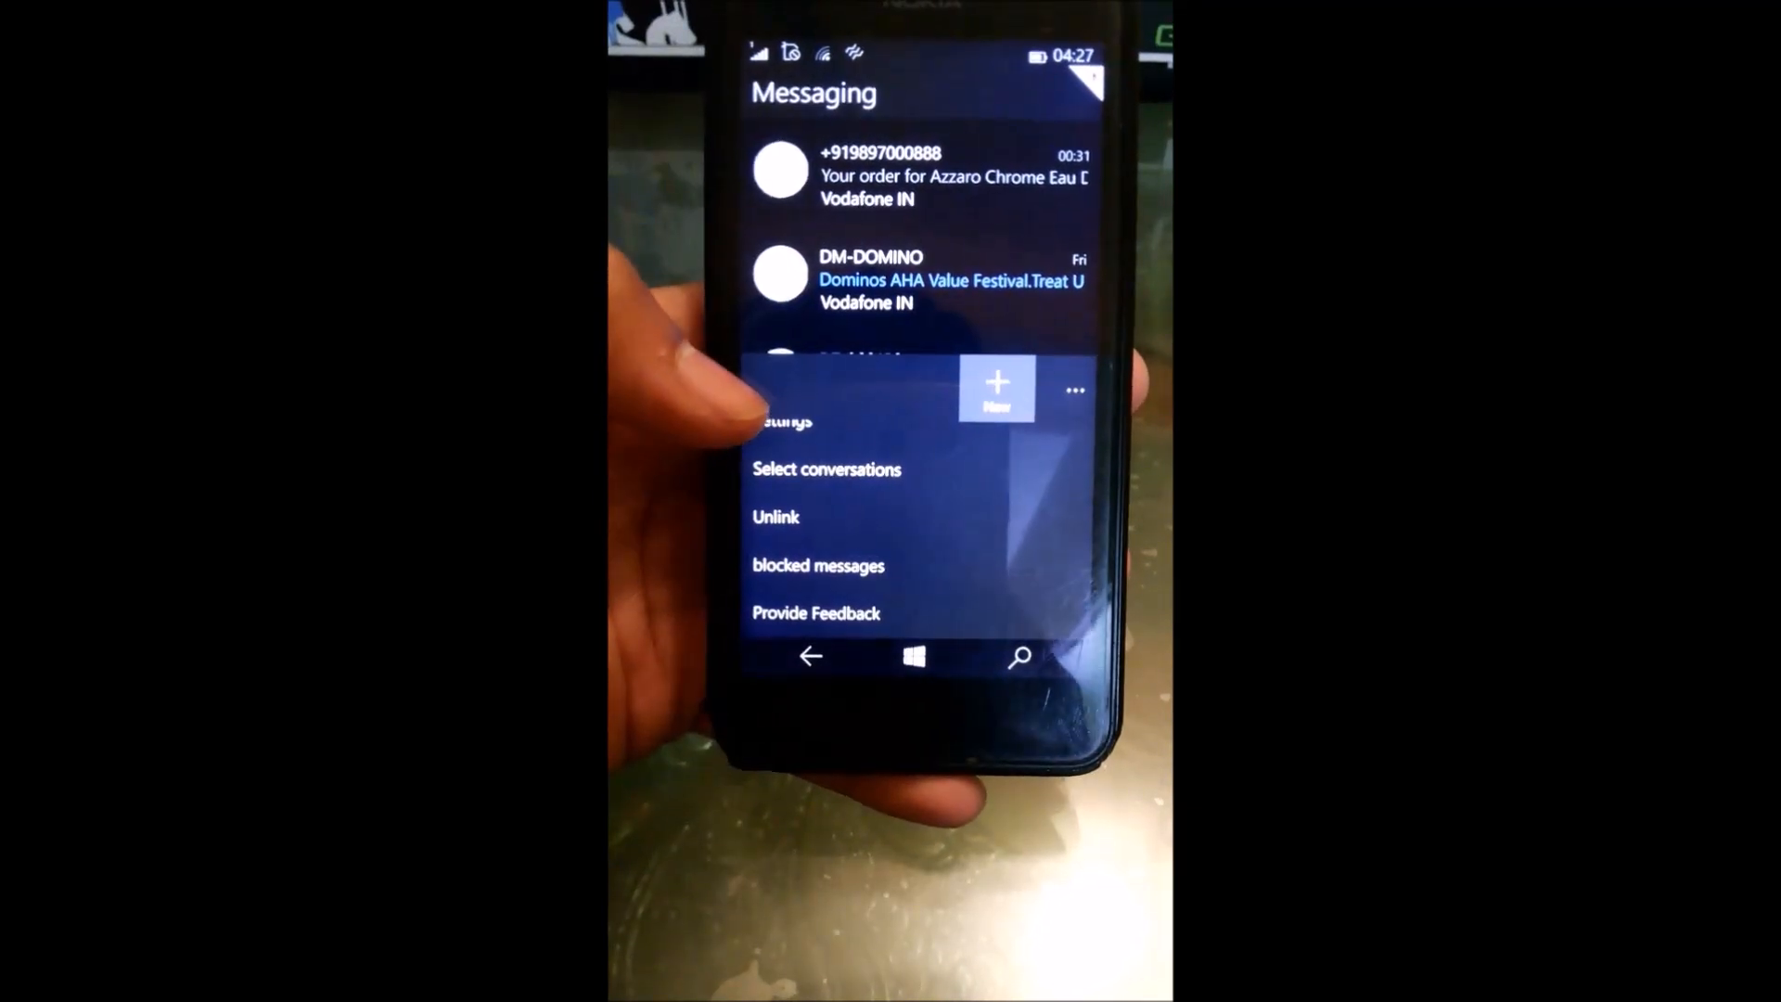
pyautogui.click(996, 389)
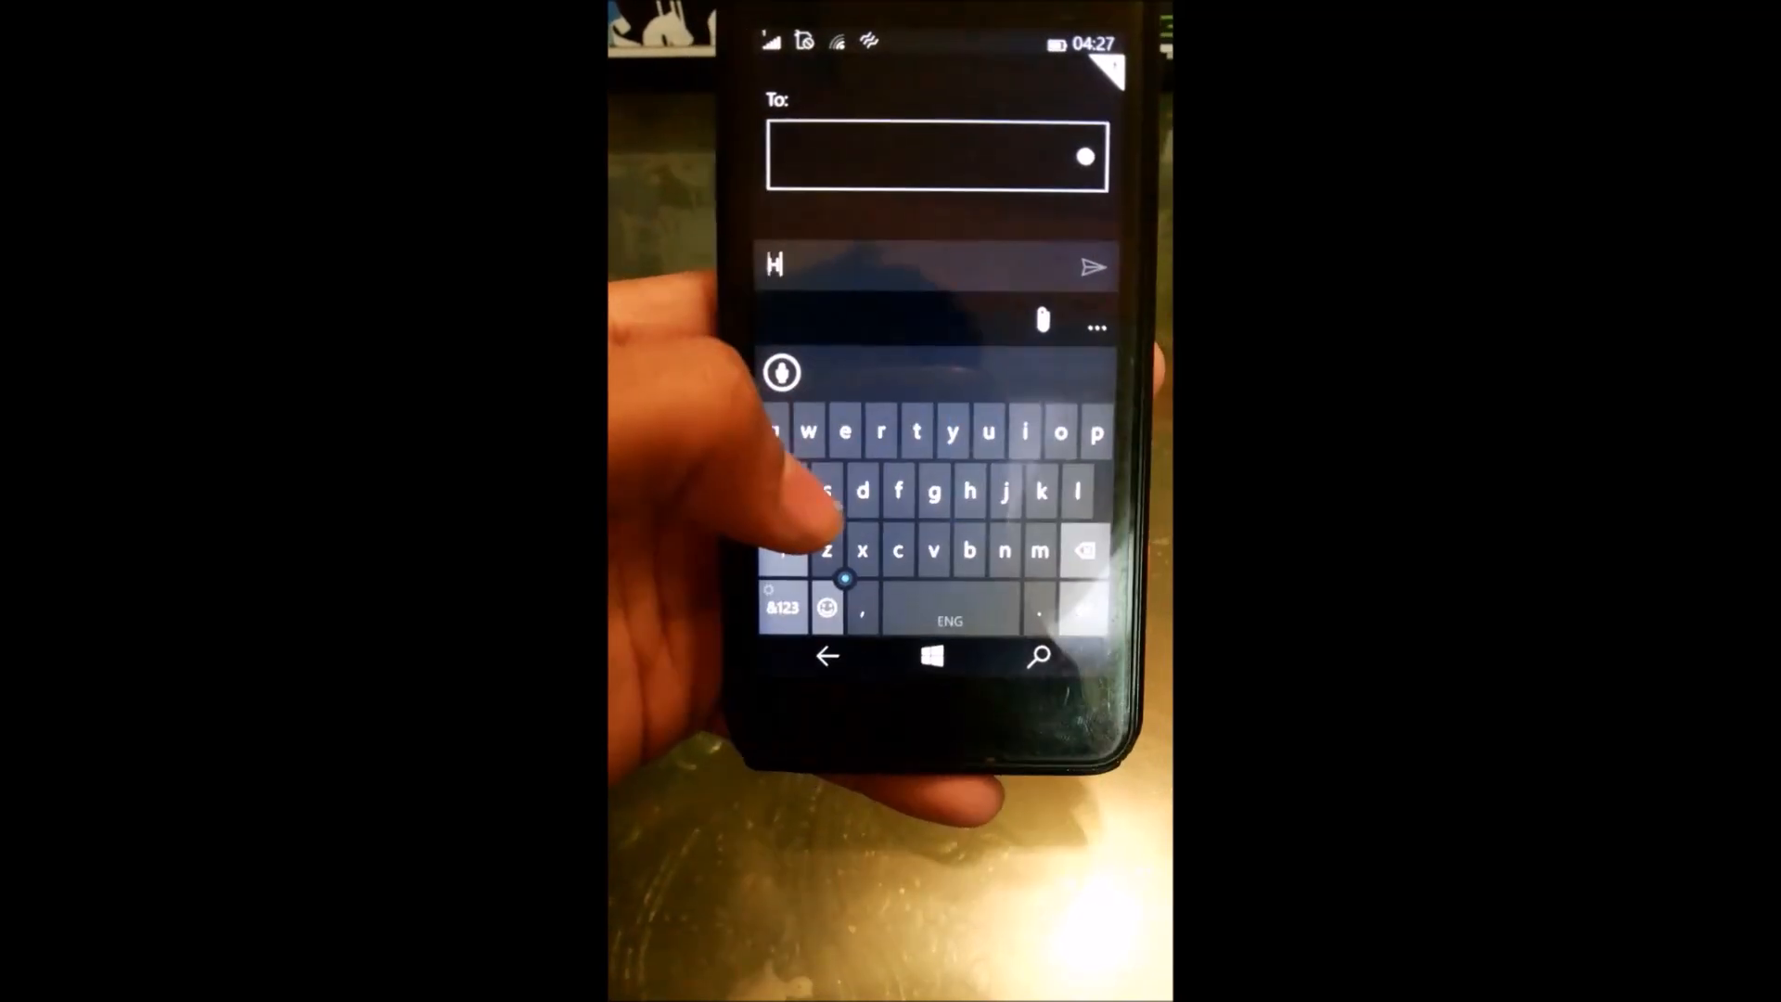
pyautogui.write('ey')
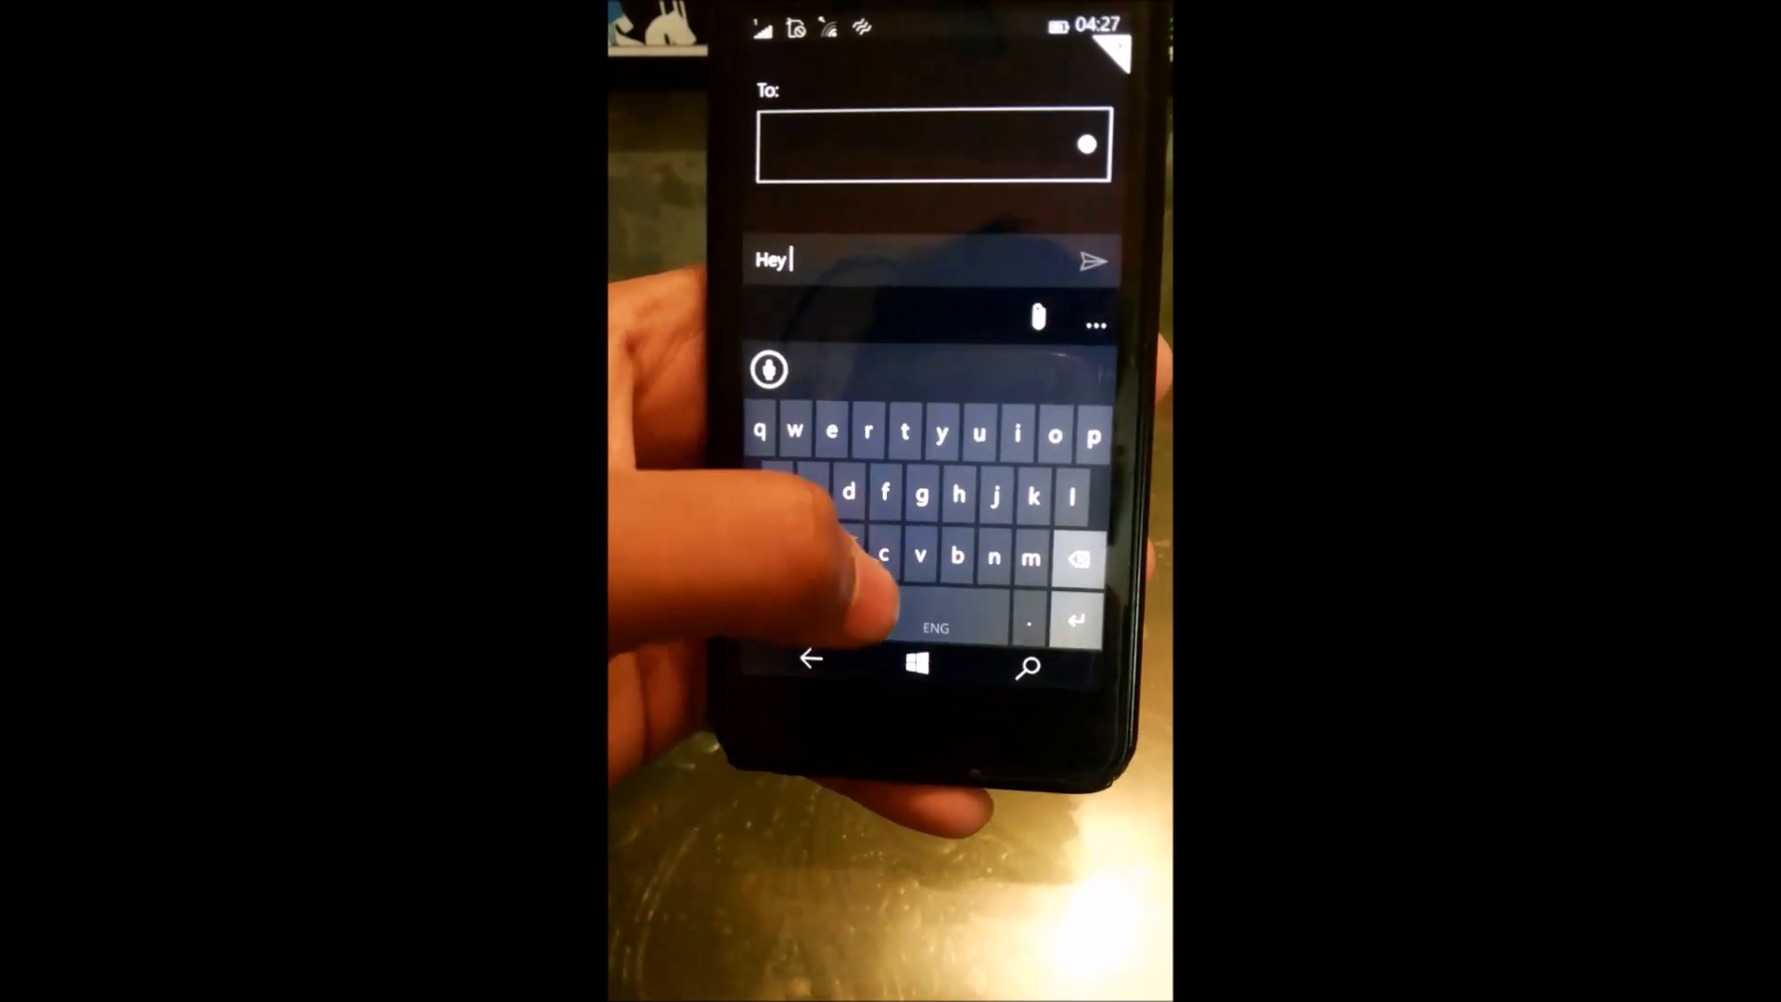
pyautogui.write('how')
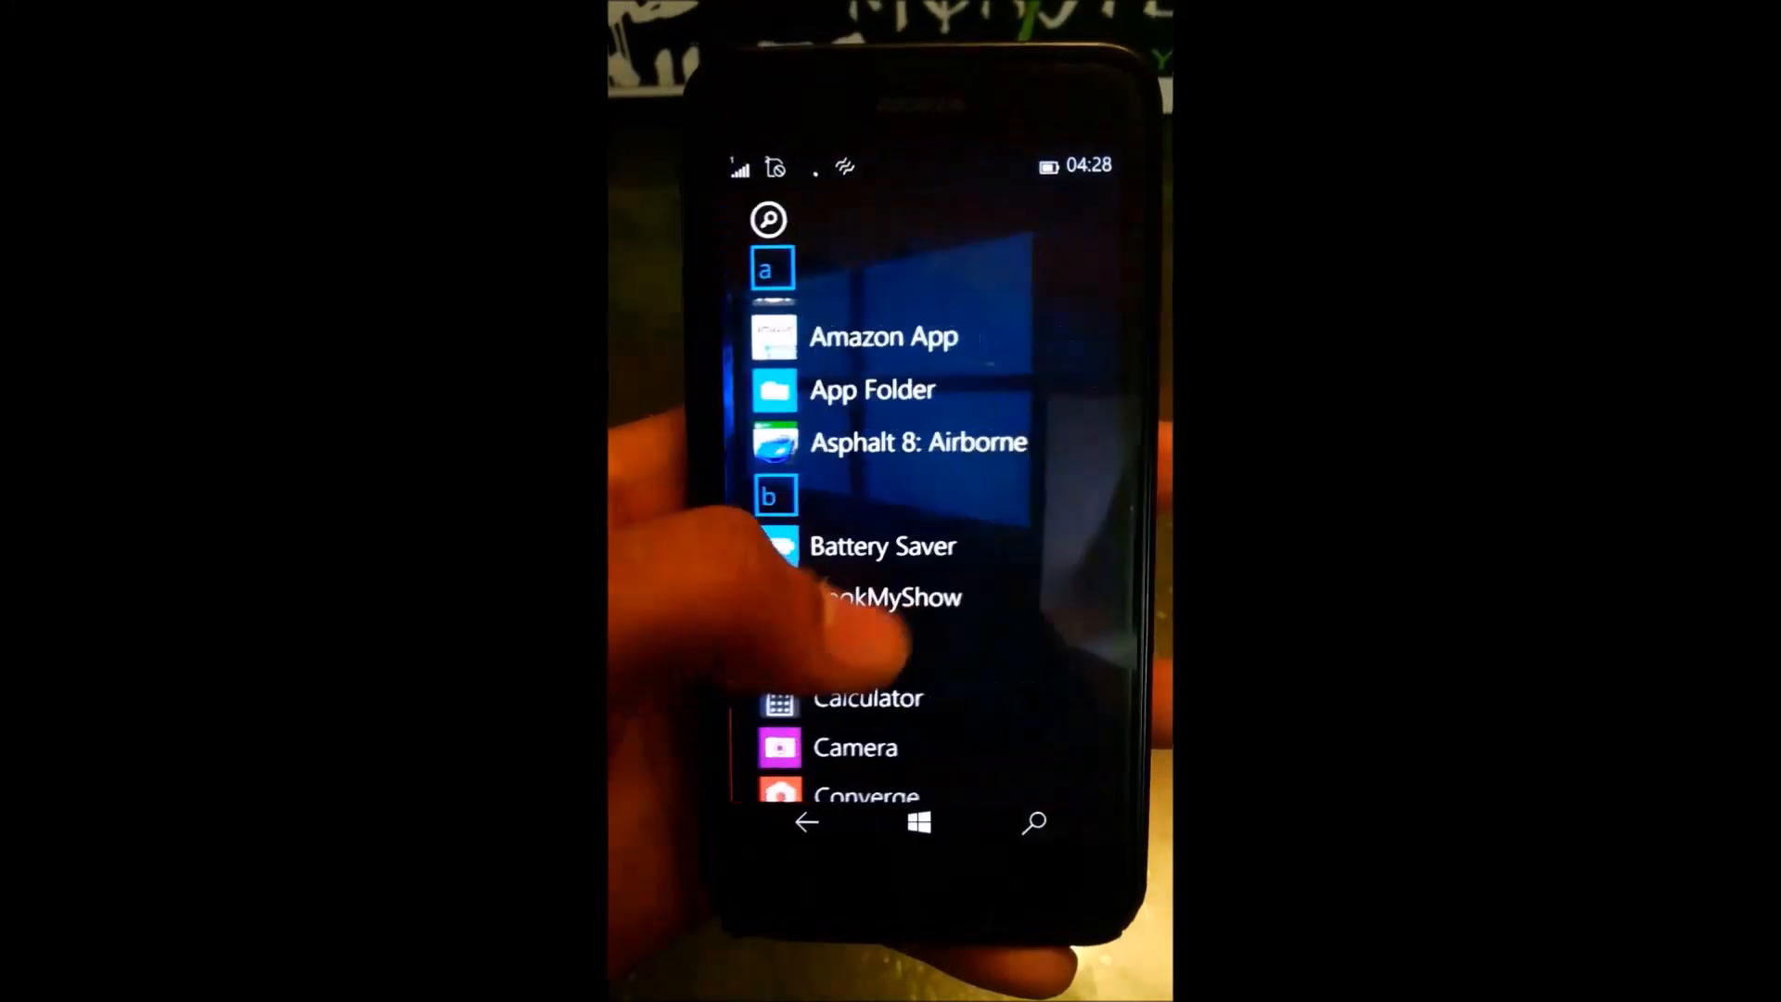
# - Scroll through the alphabetical All apps list and open People's contacts
pyautogui.scroll(-3)
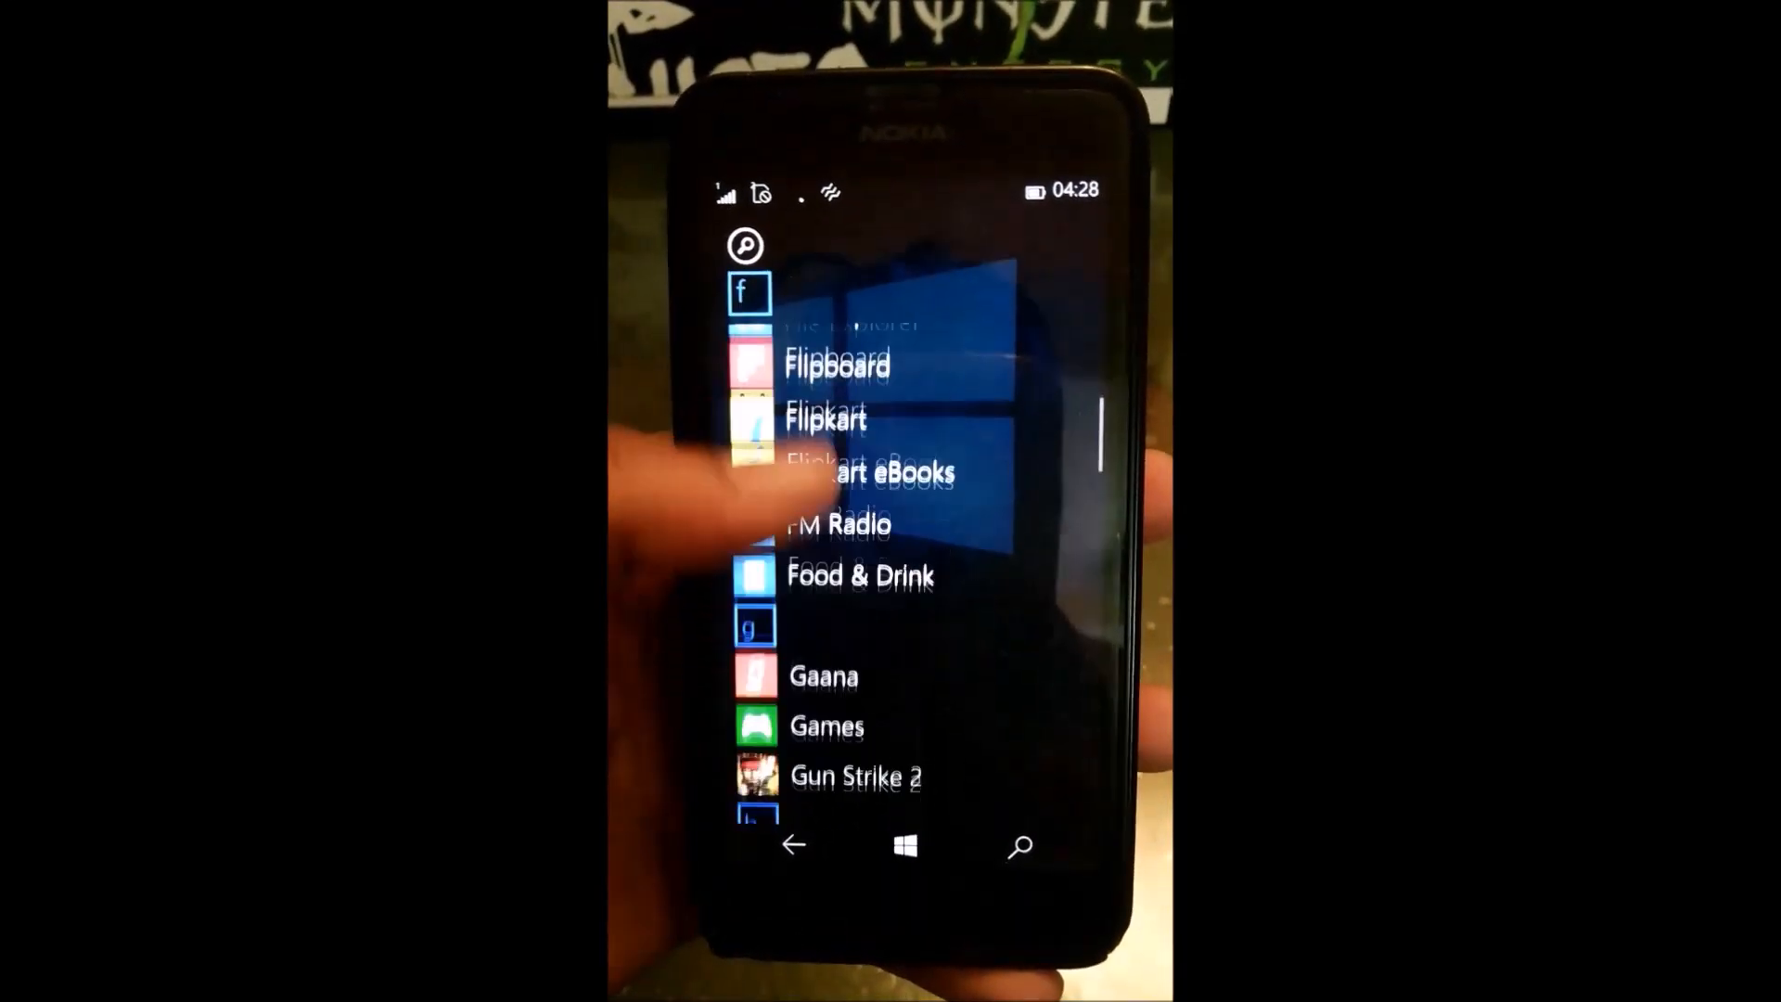
pyautogui.scroll(-3)
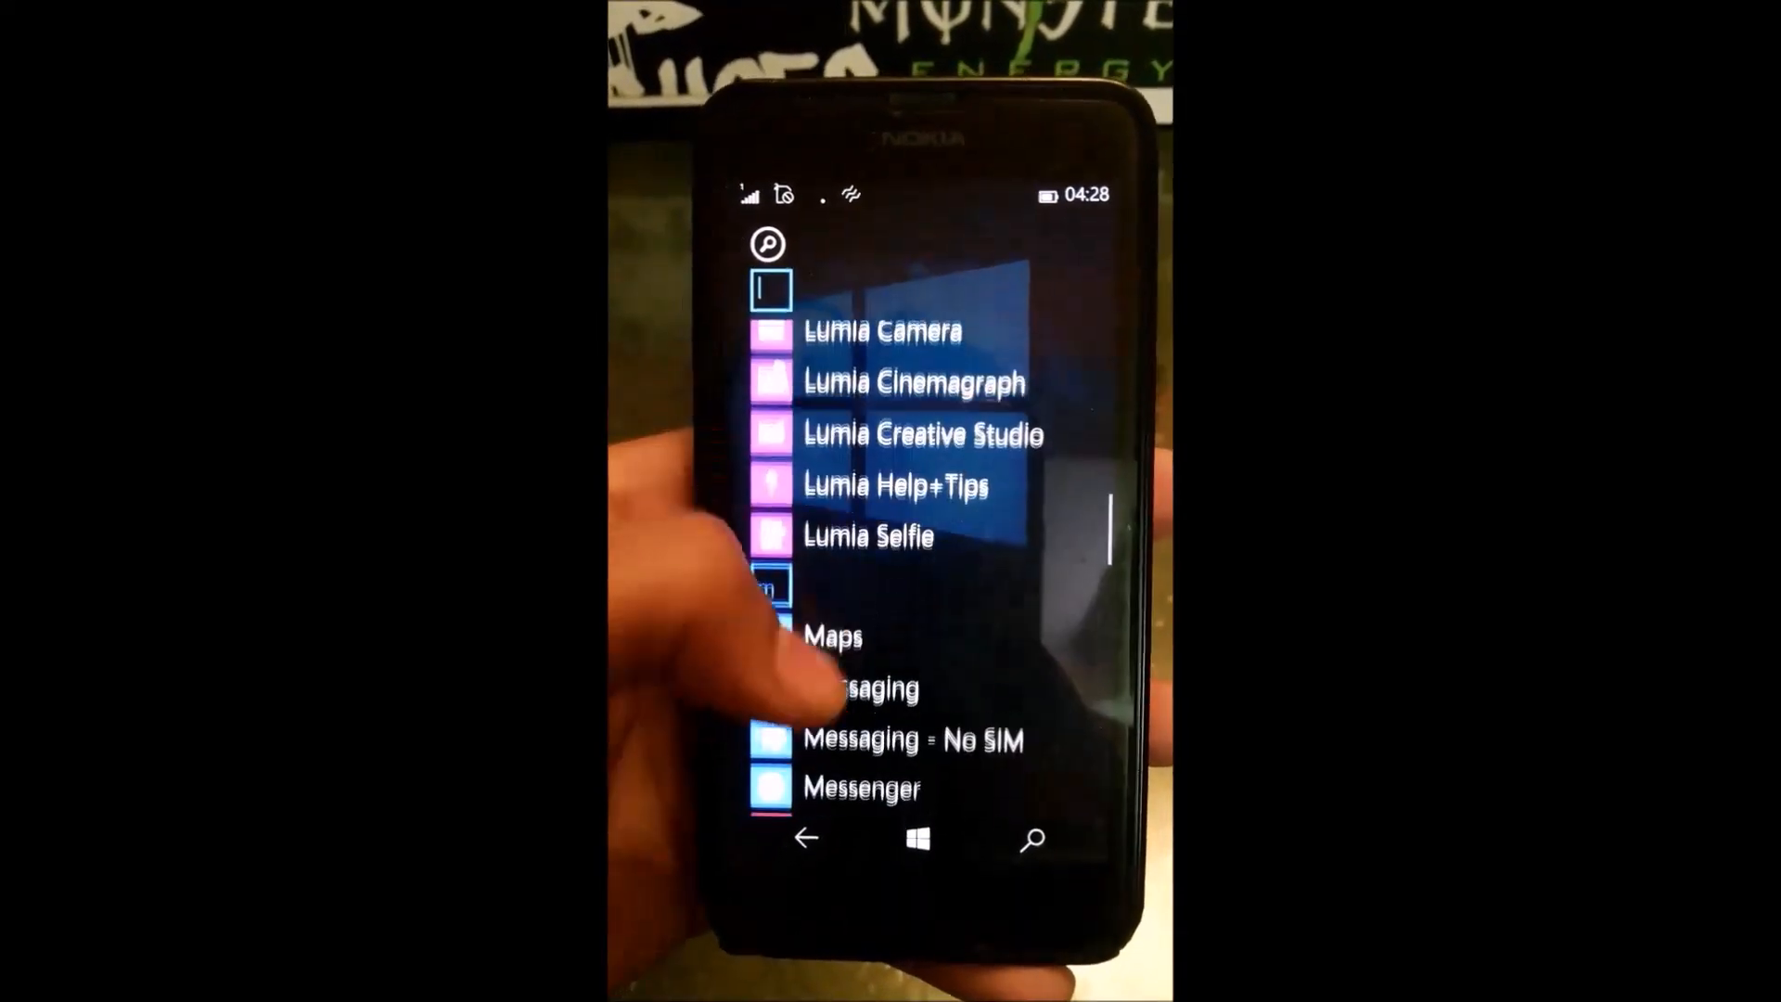
pyautogui.scroll(-3)
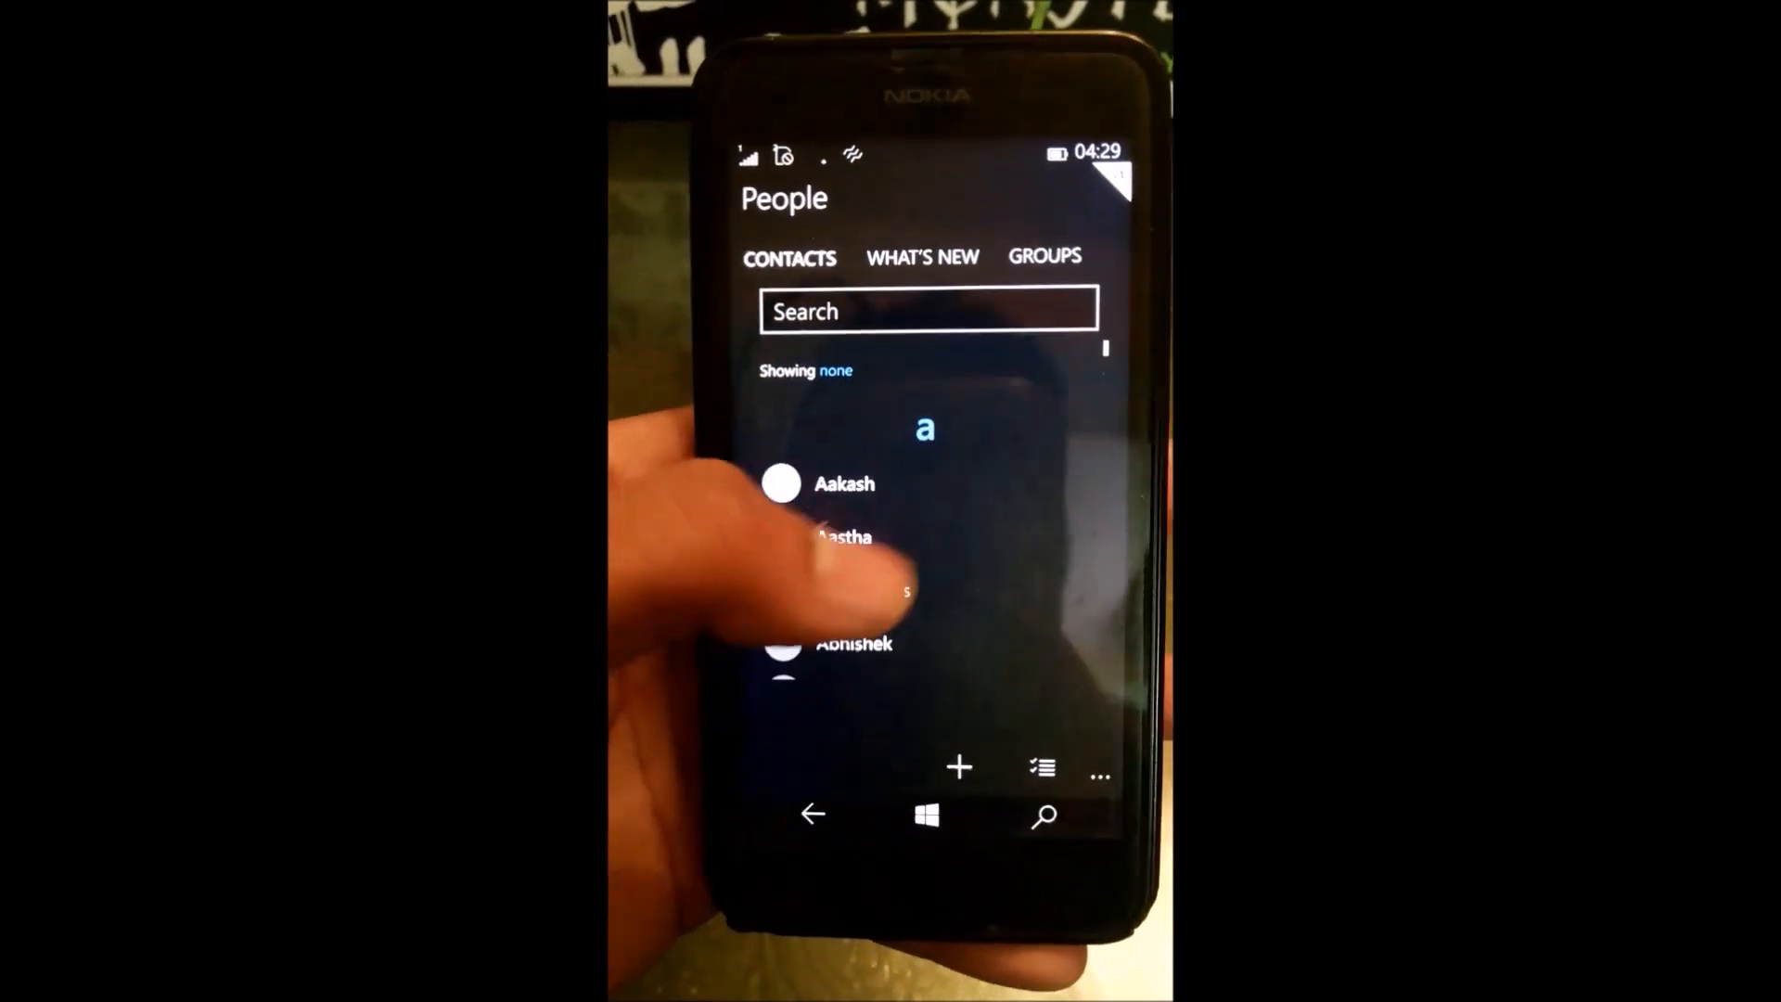
# - Switch People to the WHAT'S NEW pivot showing no social account set up
pyautogui.click(921, 257)
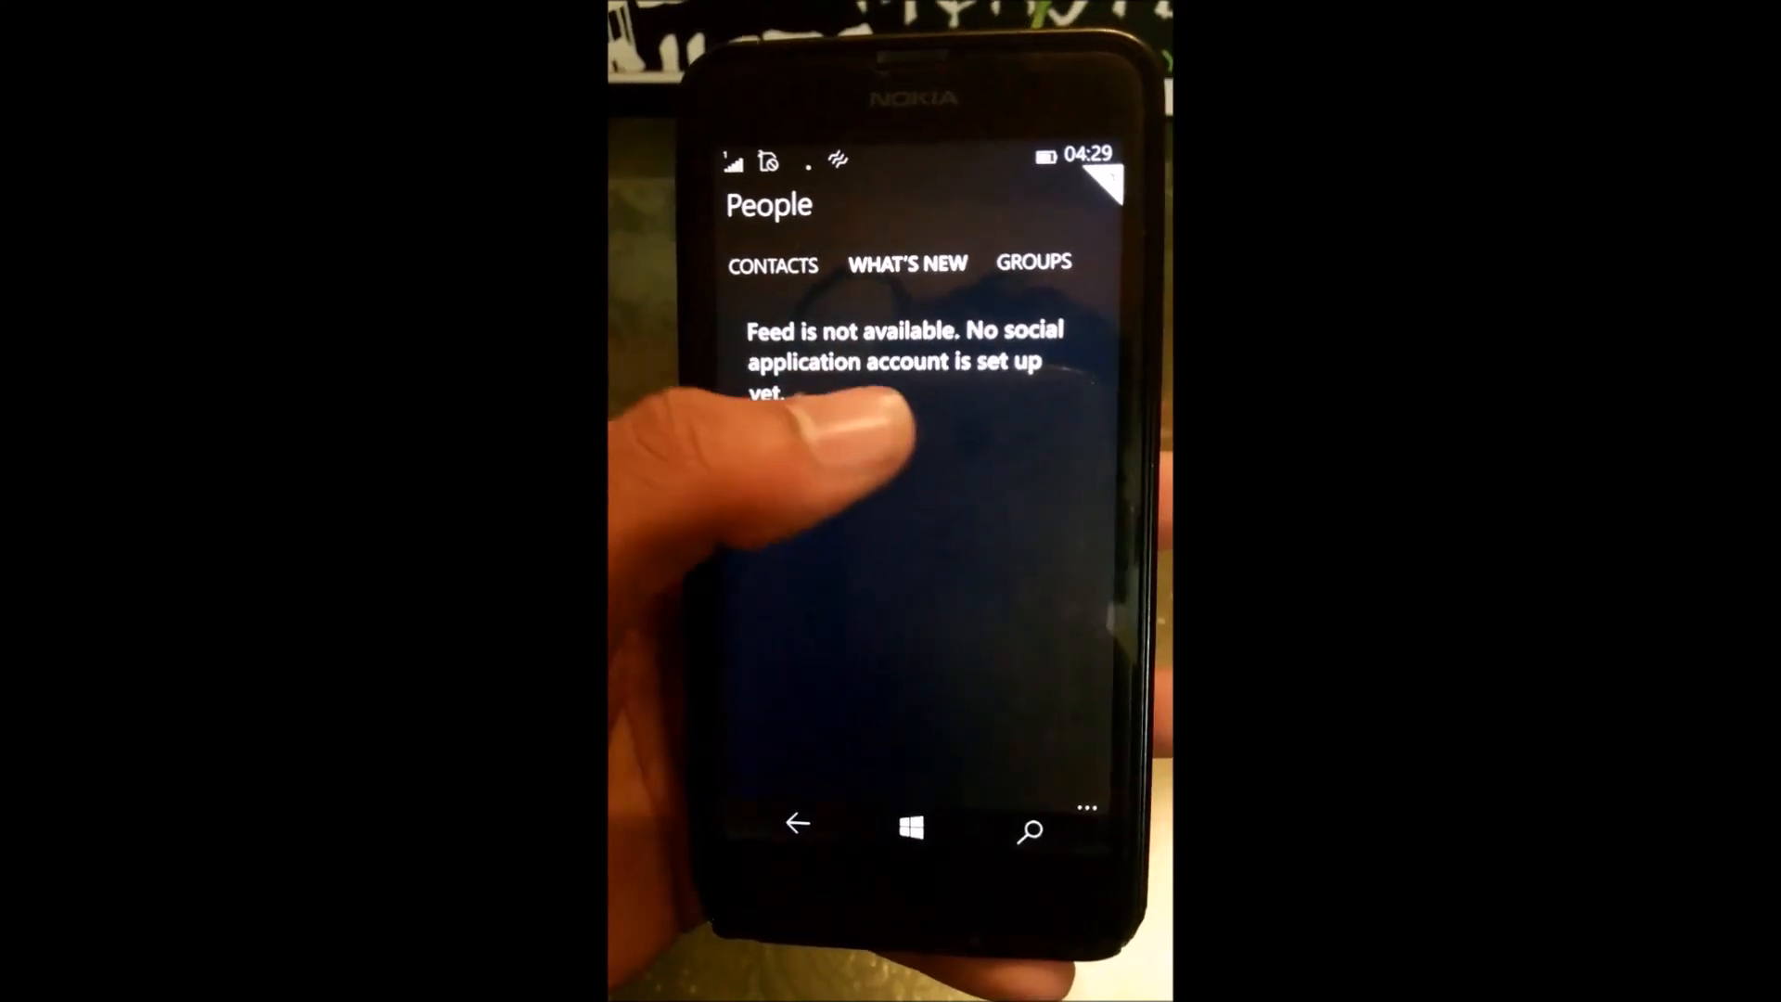
pyautogui.click(1034, 262)
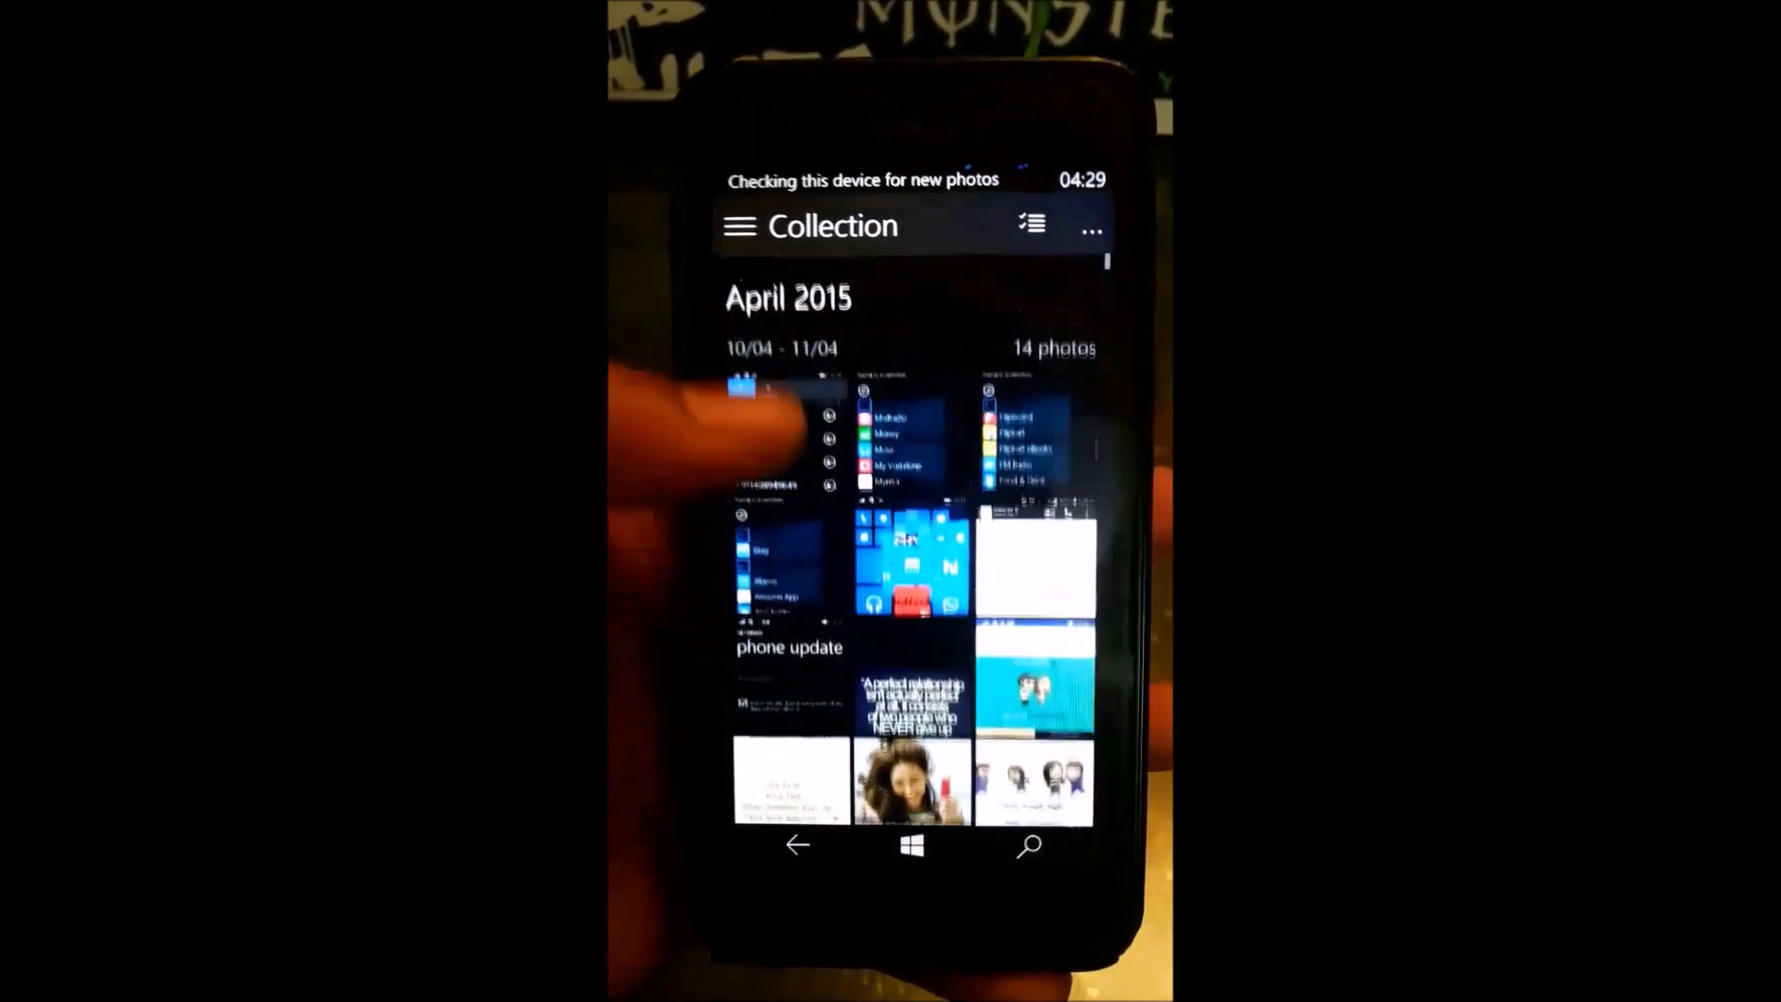
# - Go to Photos' Albums section via the hamburger menu, then leave it
pyautogui.click(739, 225)
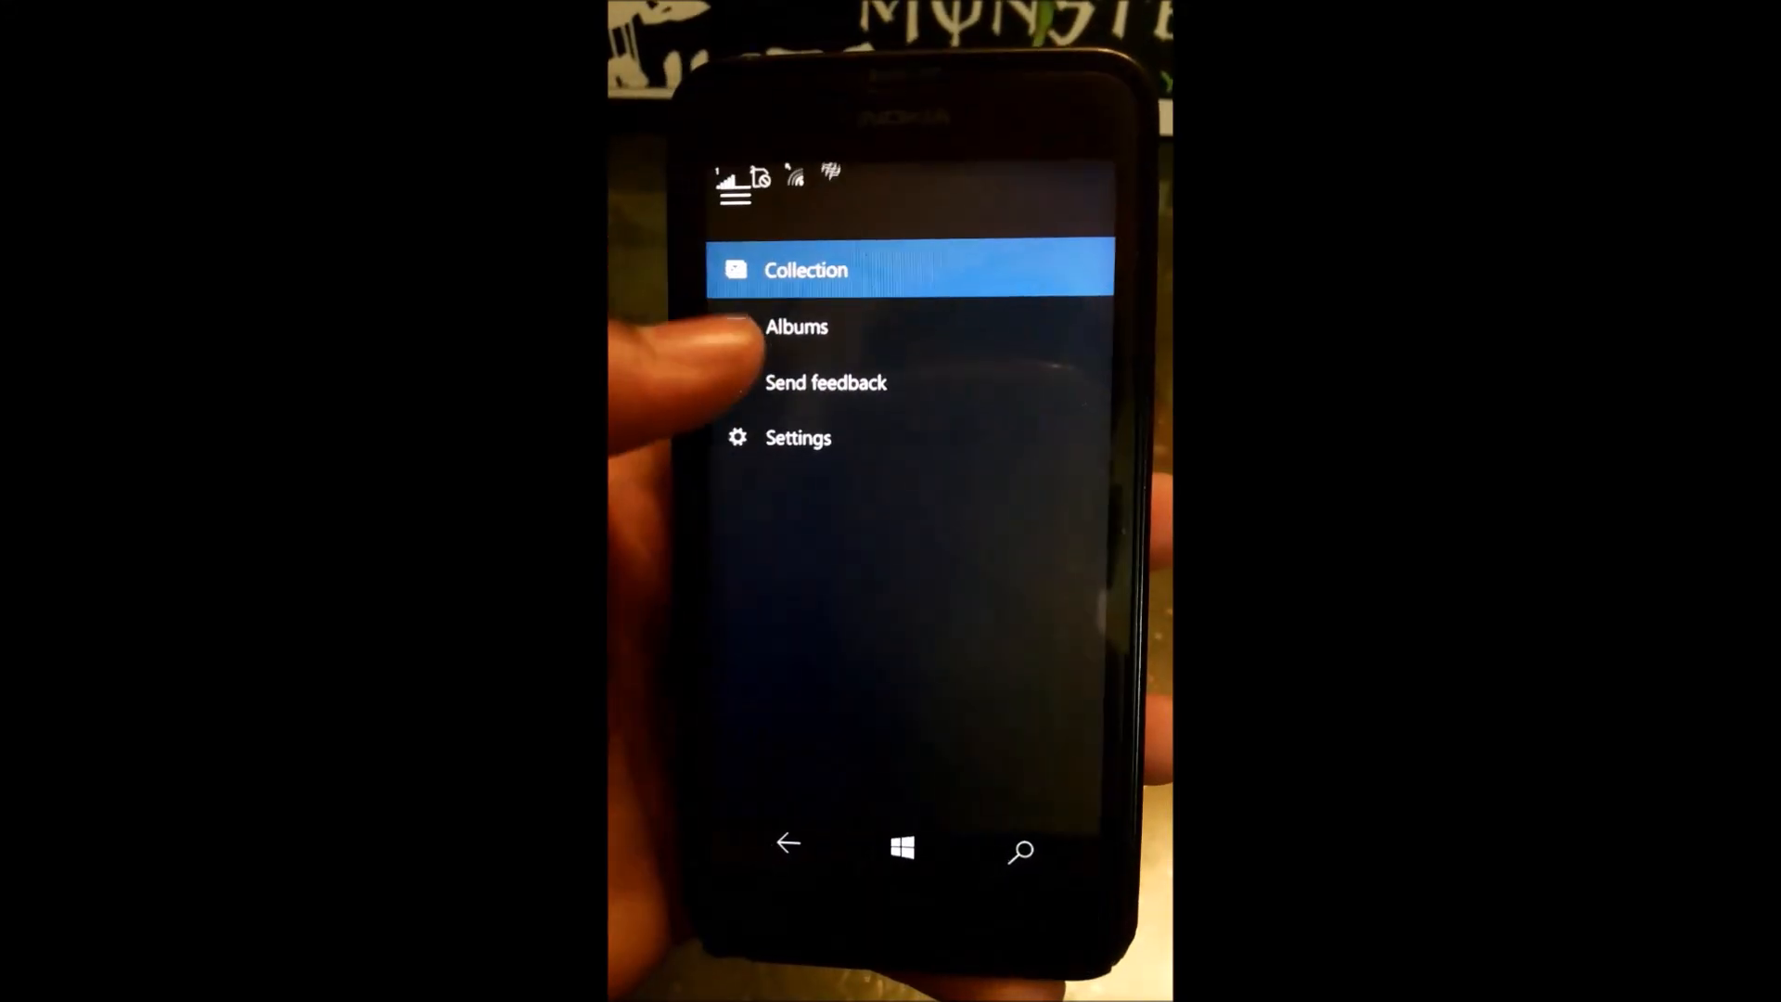
pyautogui.click(797, 328)
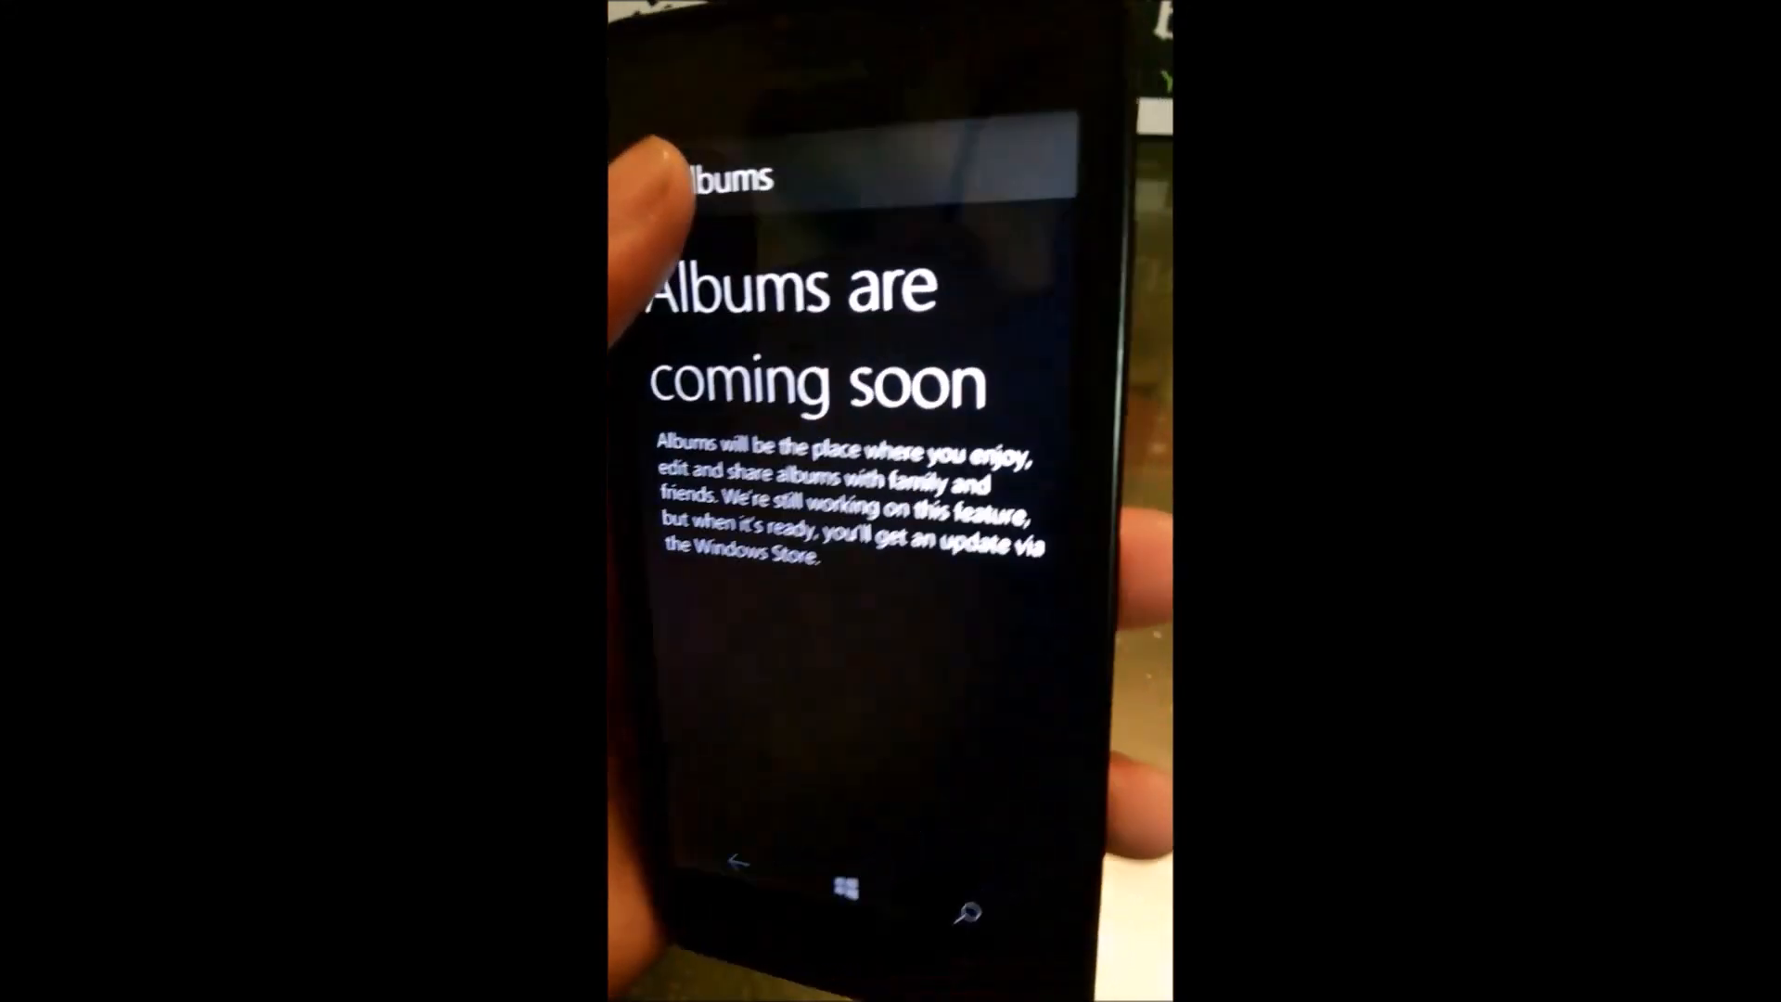
pyautogui.click(785, 188)
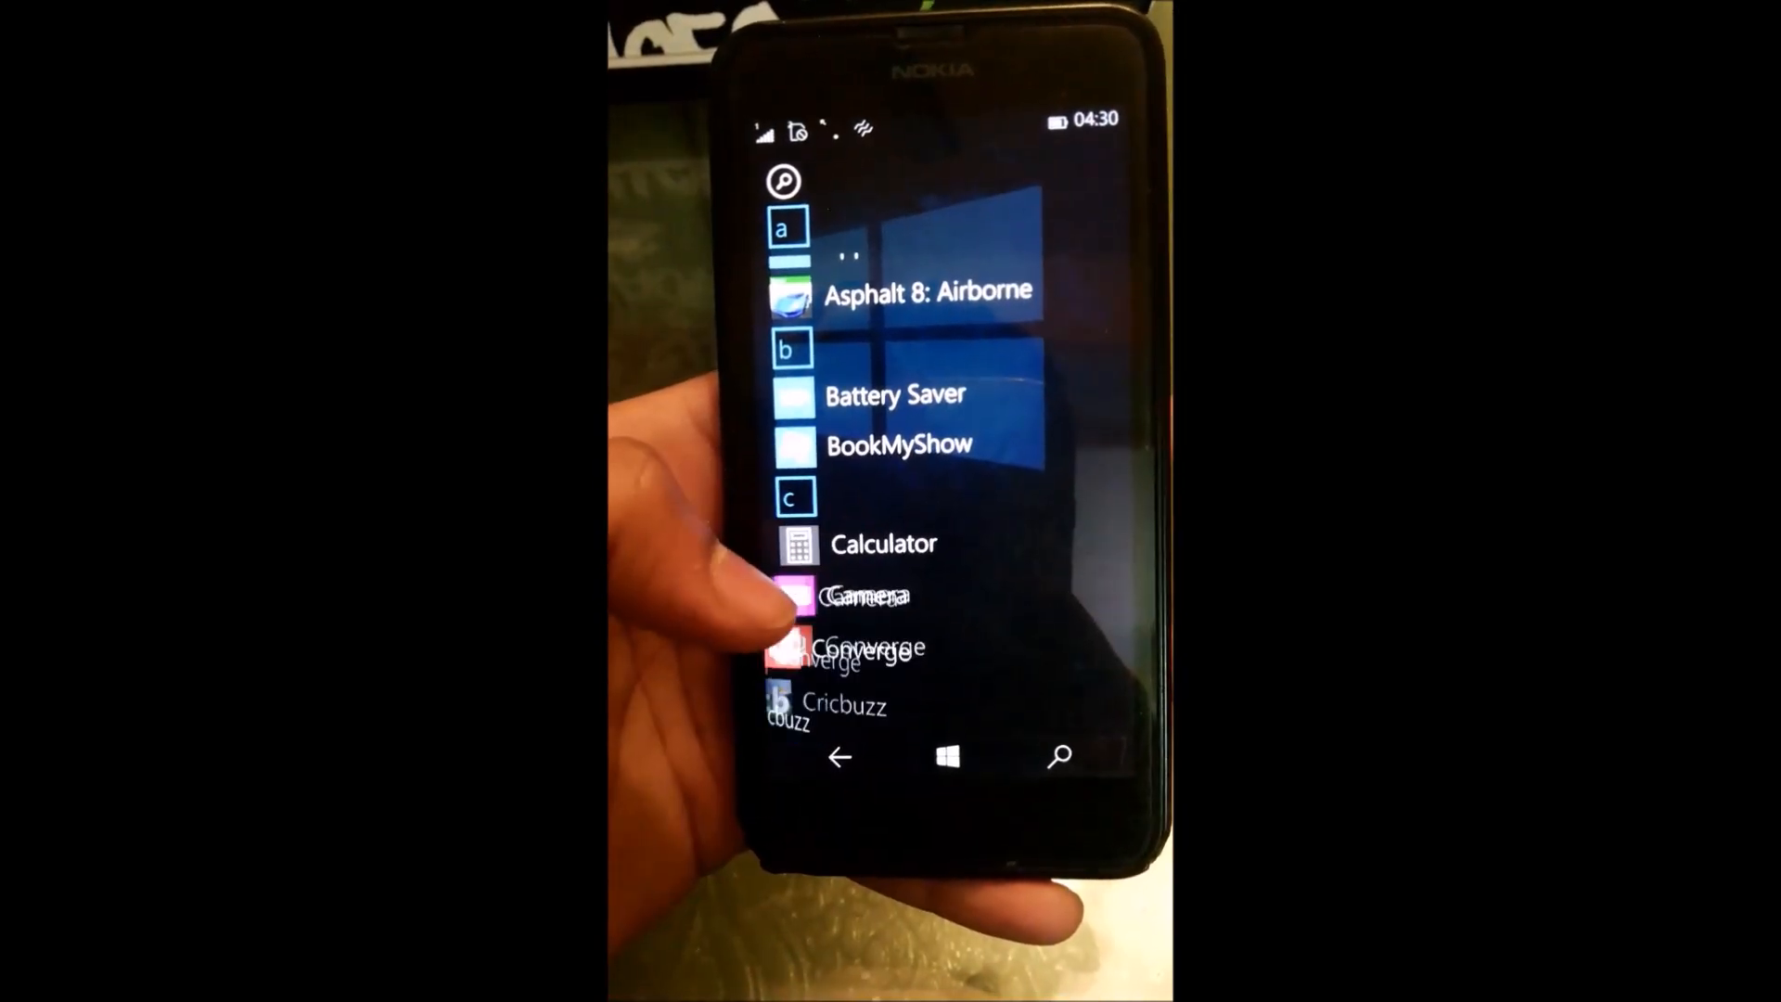
# - Scroll down the All apps list and launch the Project Spartan browser
pyautogui.click(882, 543)
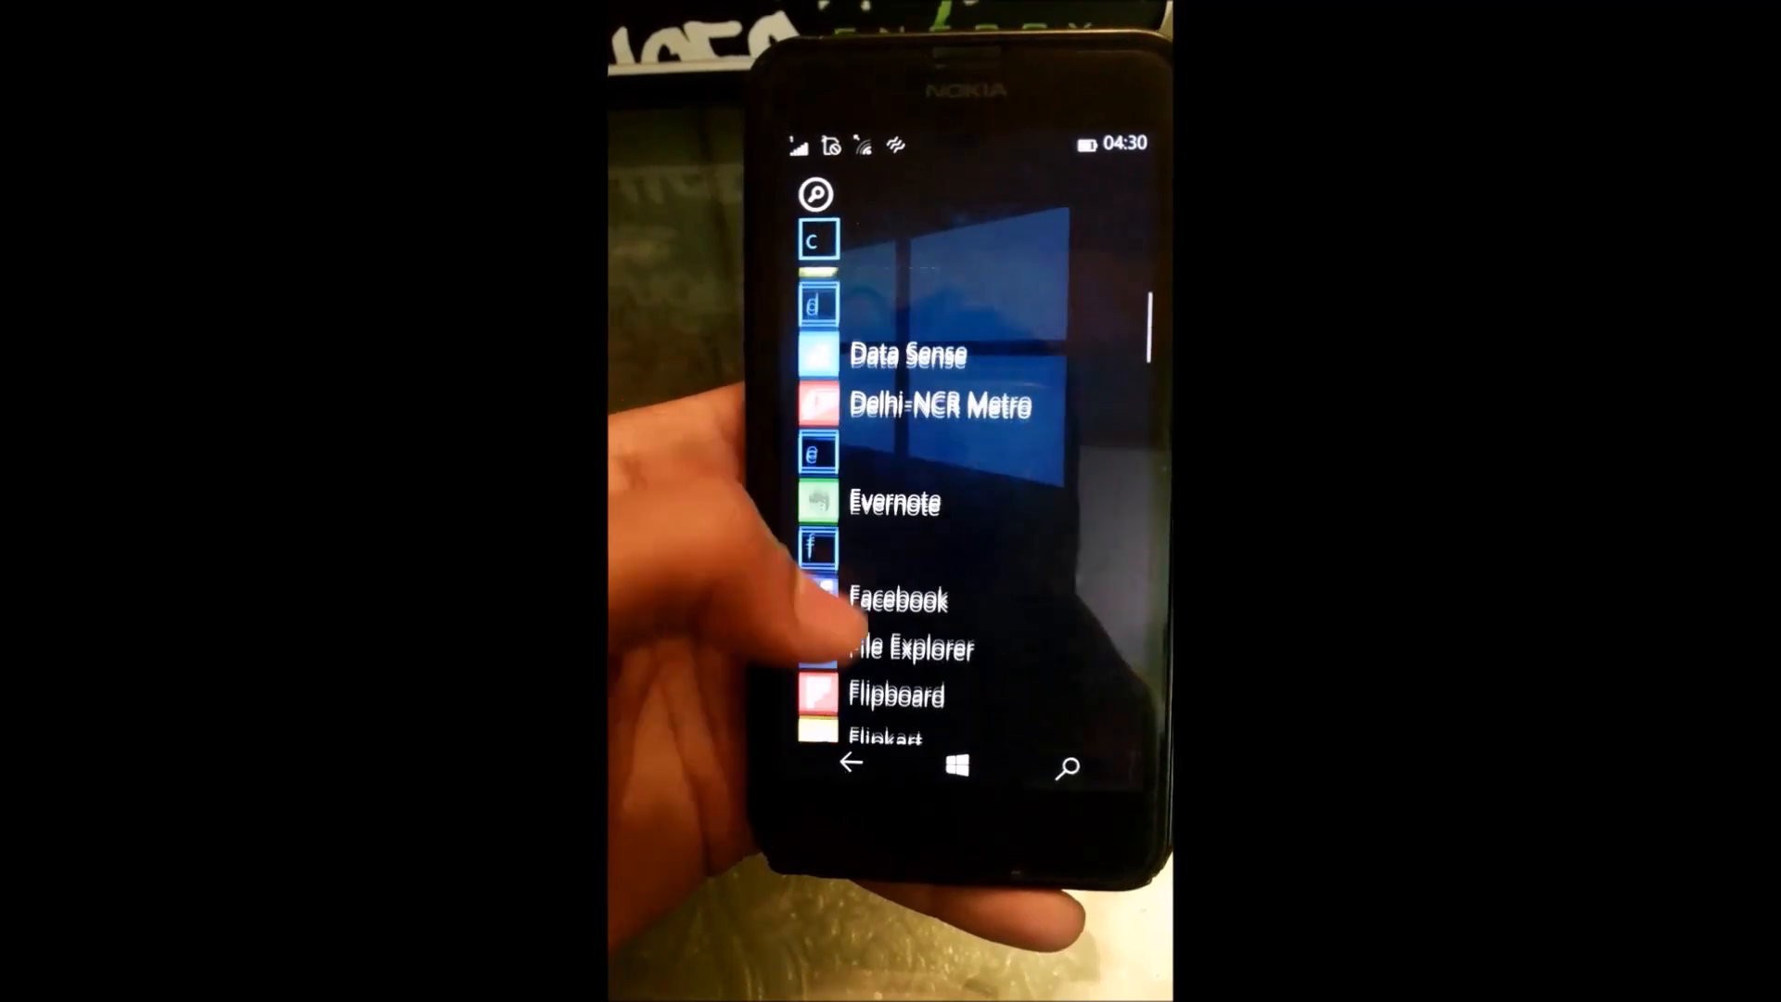
pyautogui.scroll(3)
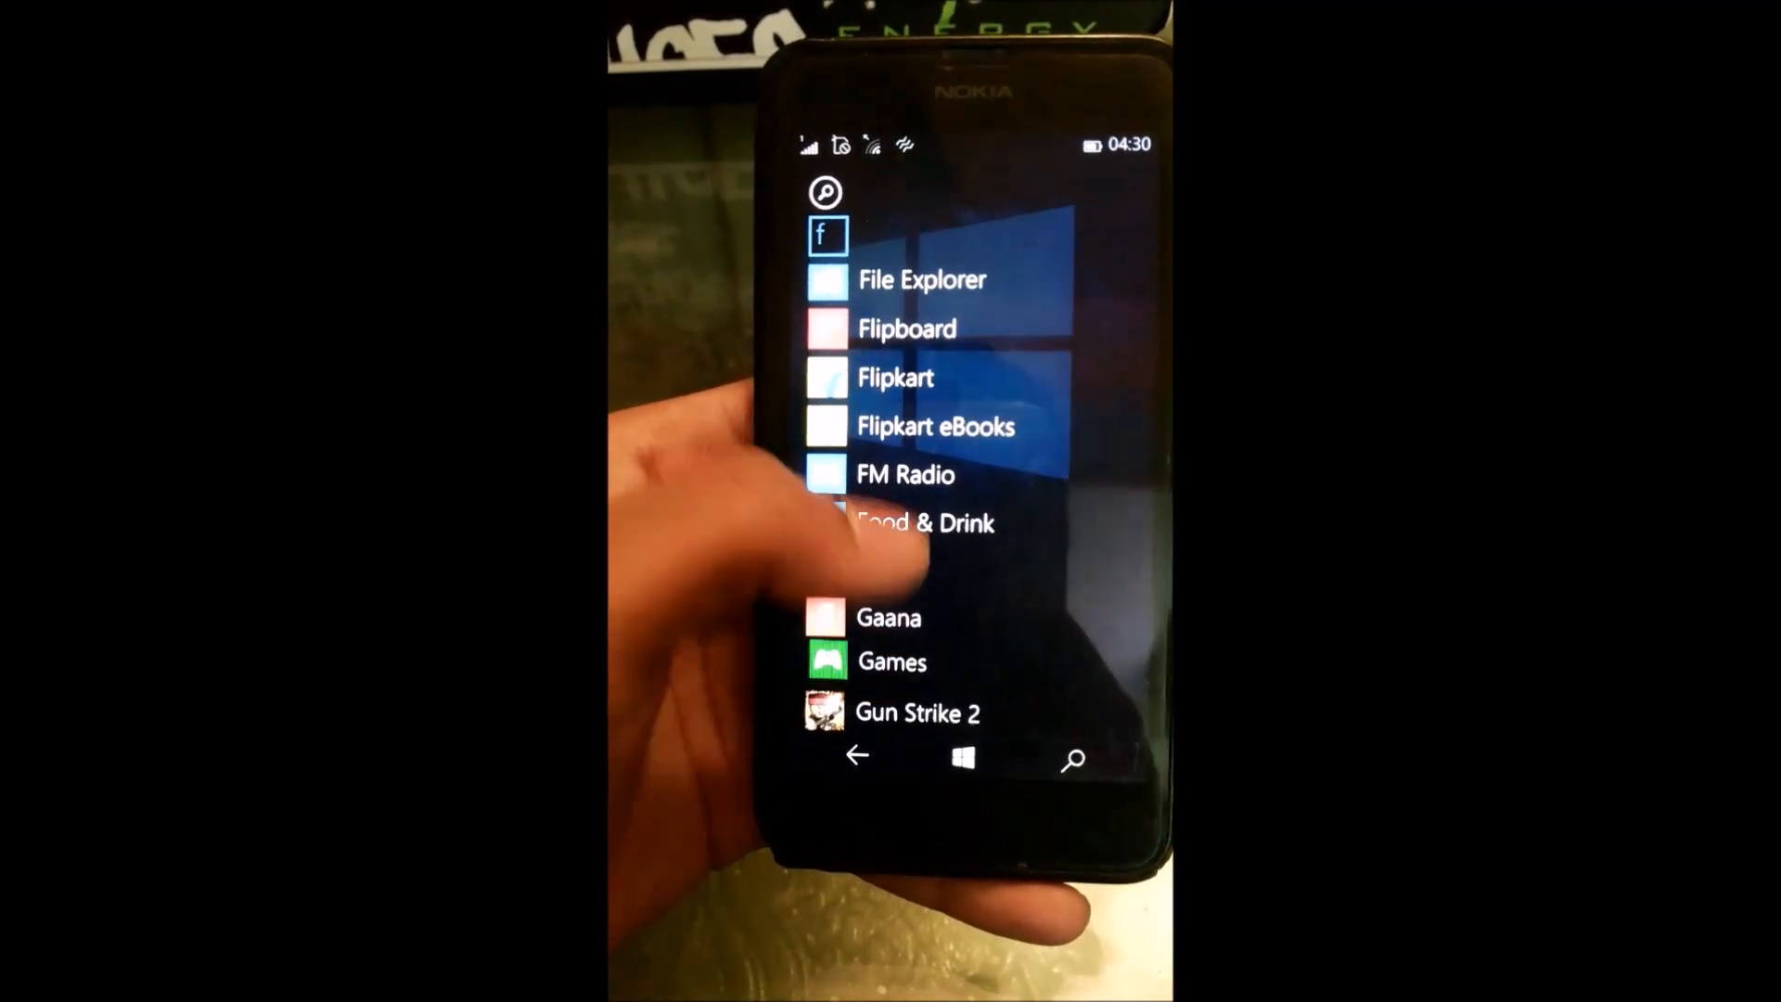
pyautogui.scroll(-3)
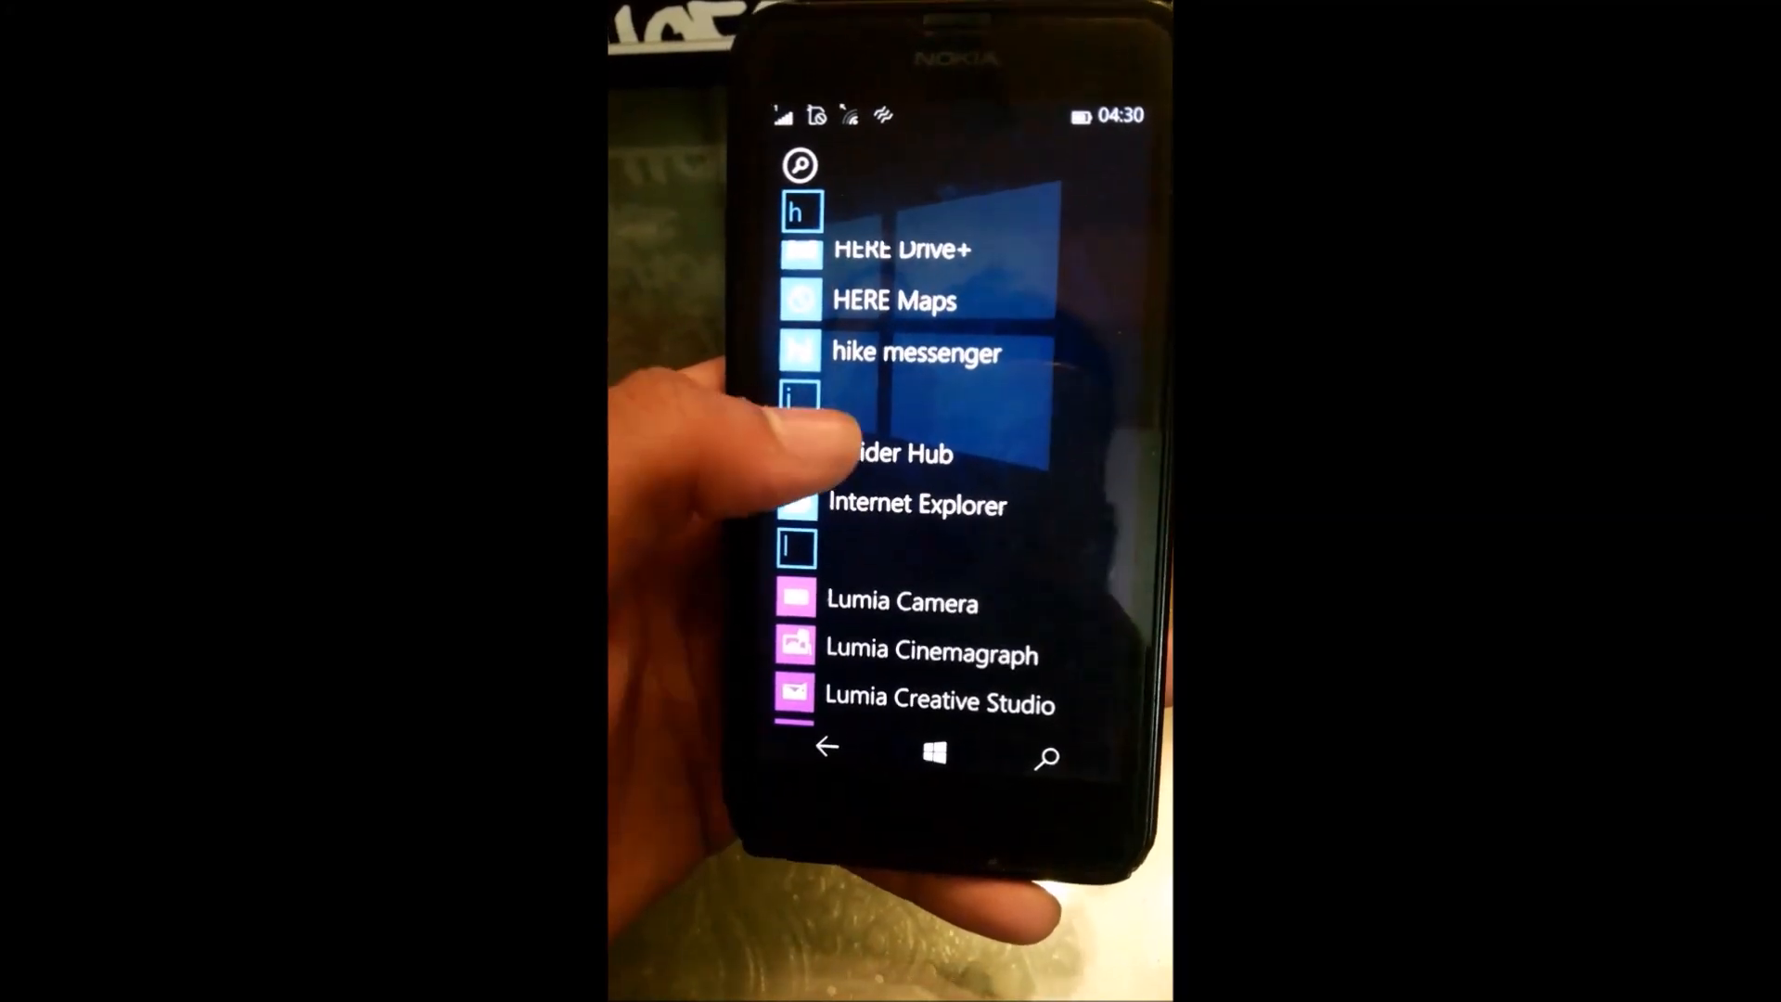
pyautogui.scroll(-3)
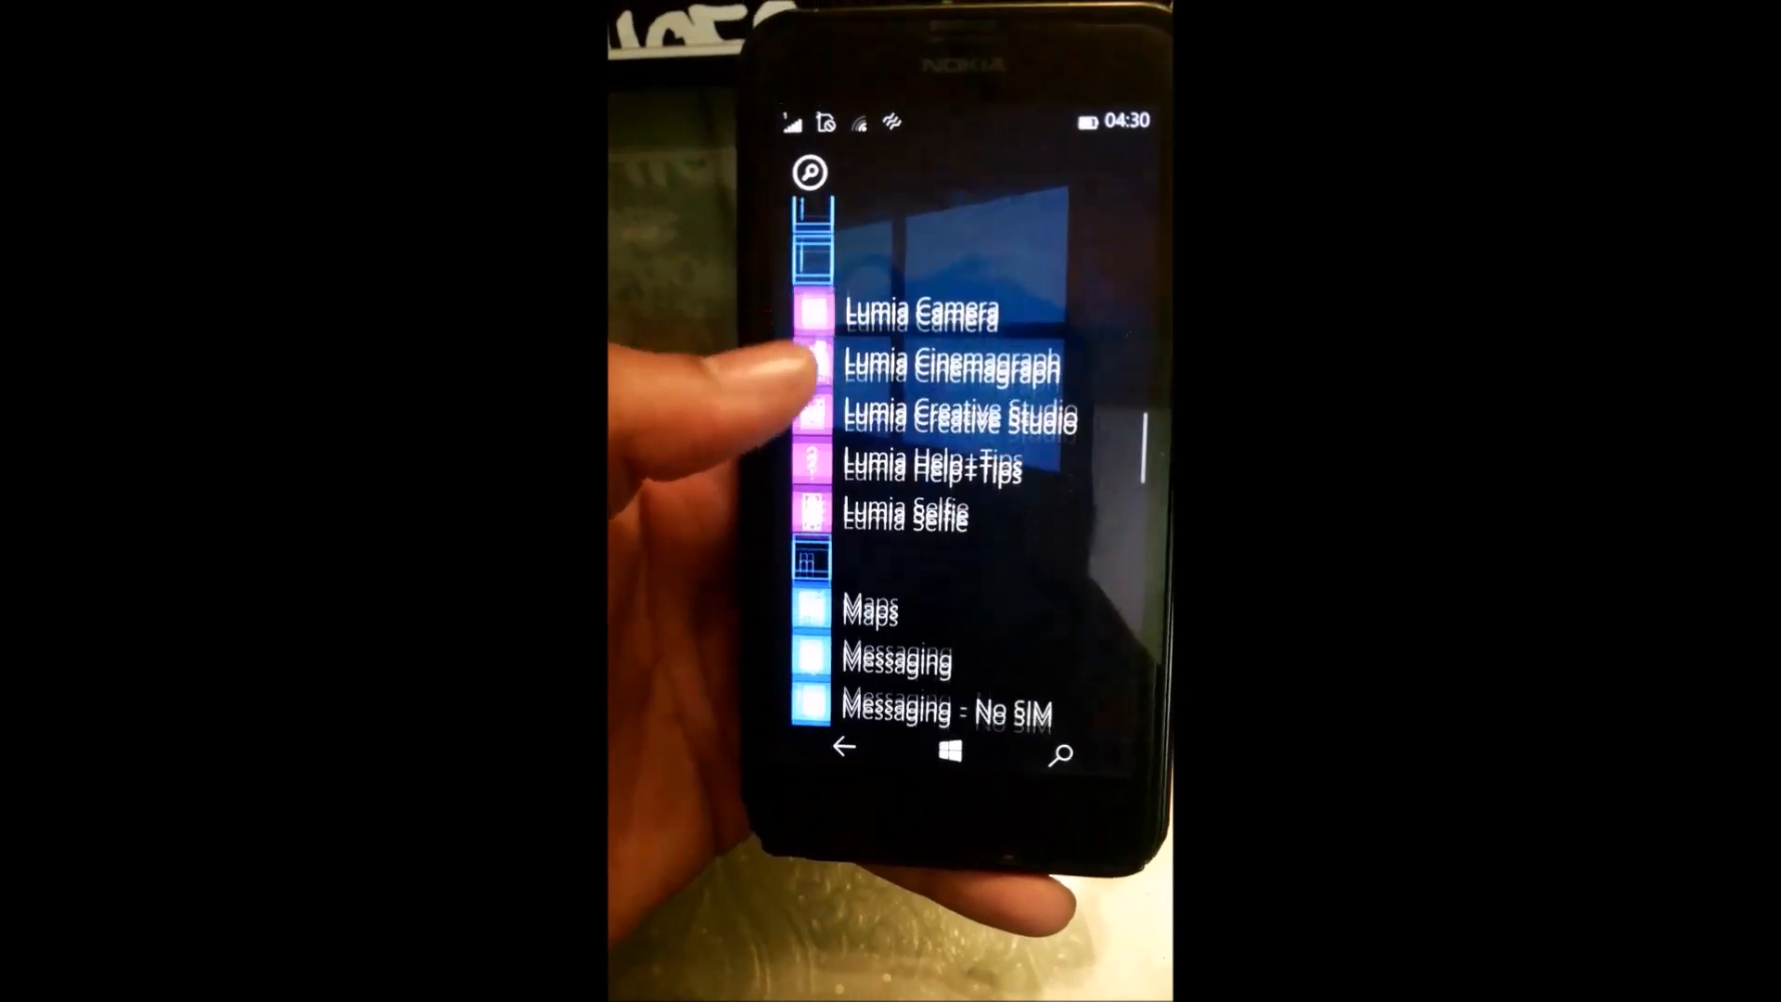
pyautogui.scroll(-3)
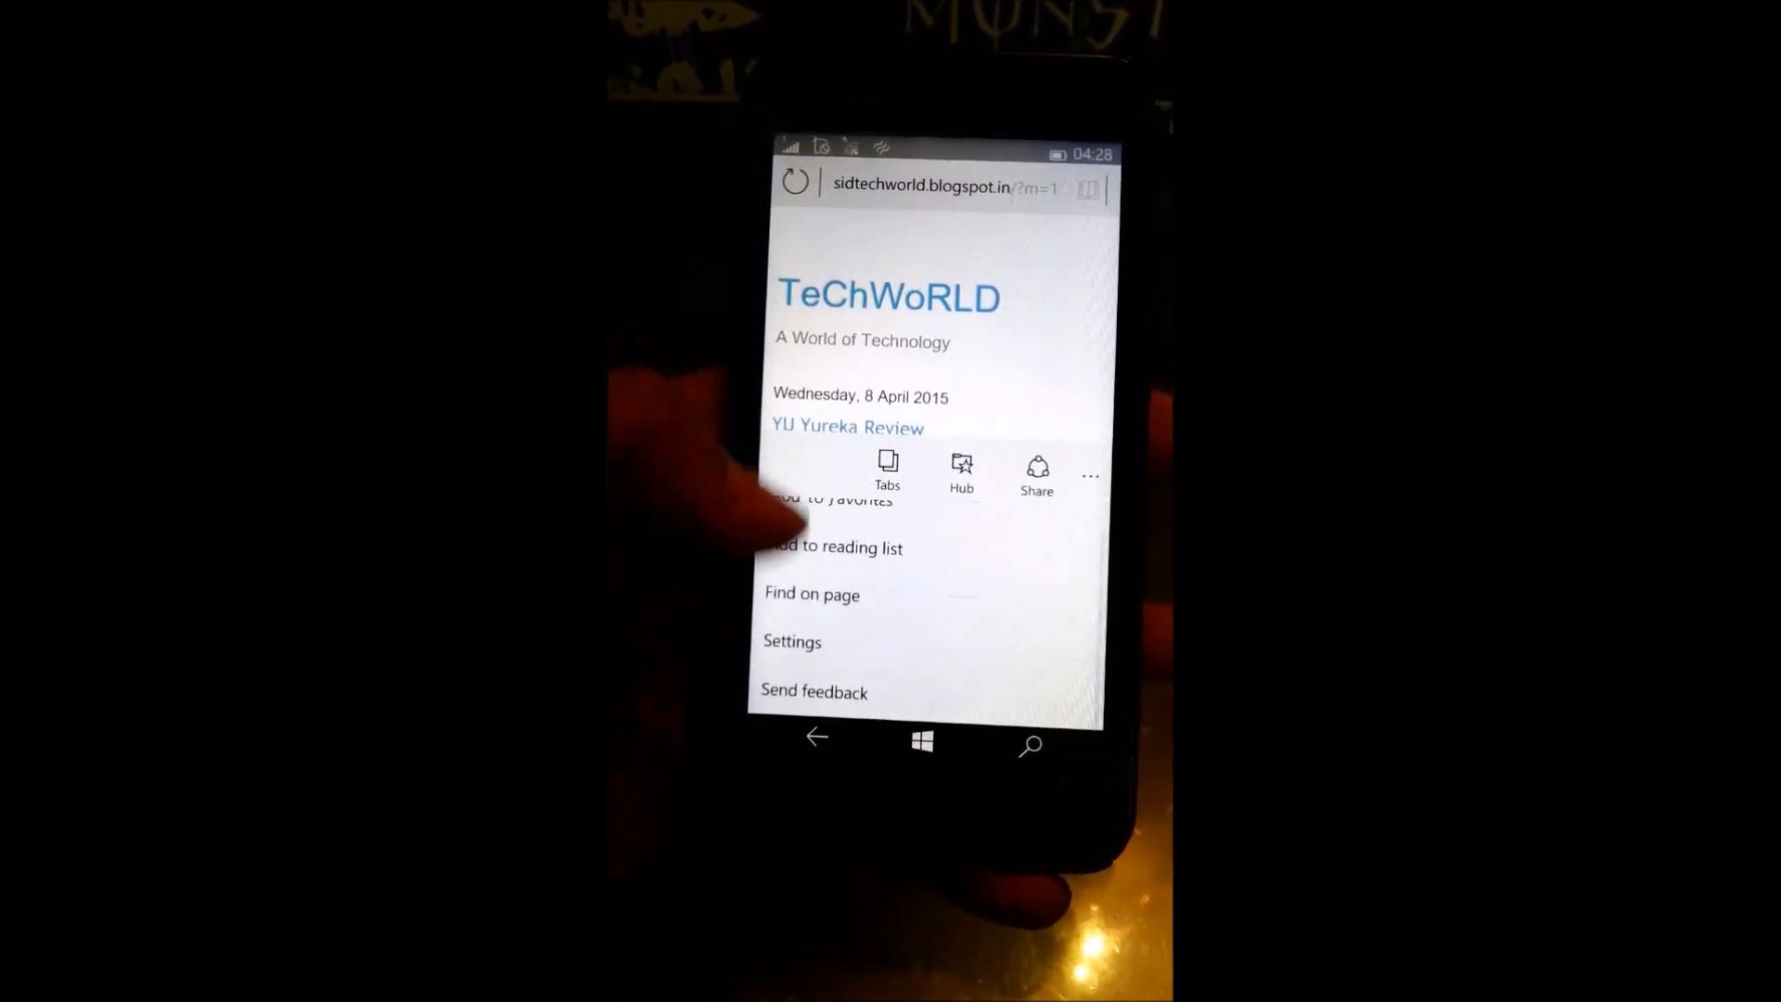
# - Show Spartan's Settings page with reading view, cookie and Do Not Track options
pyautogui.click(792, 641)
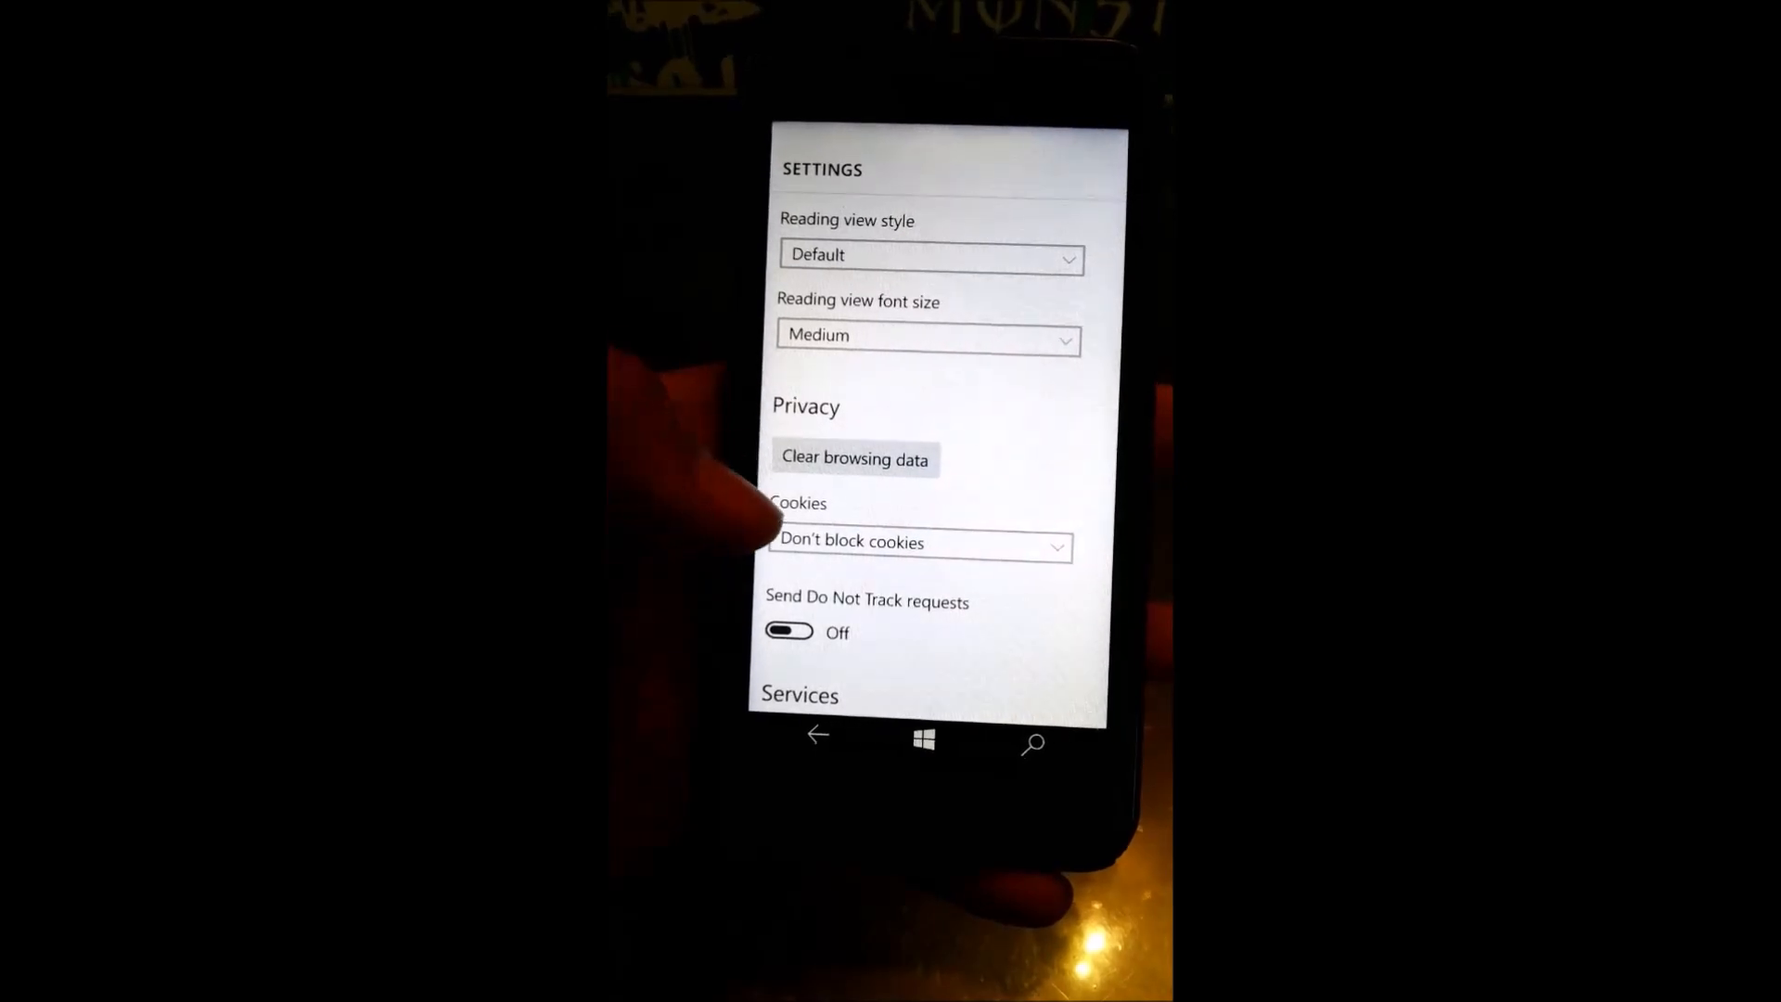